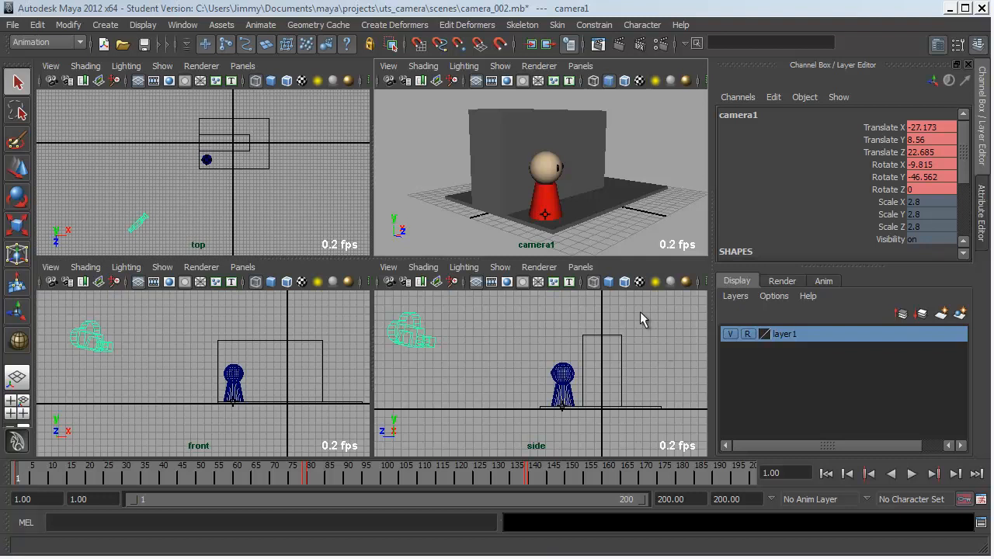
pyautogui.moveTo(618, 267)
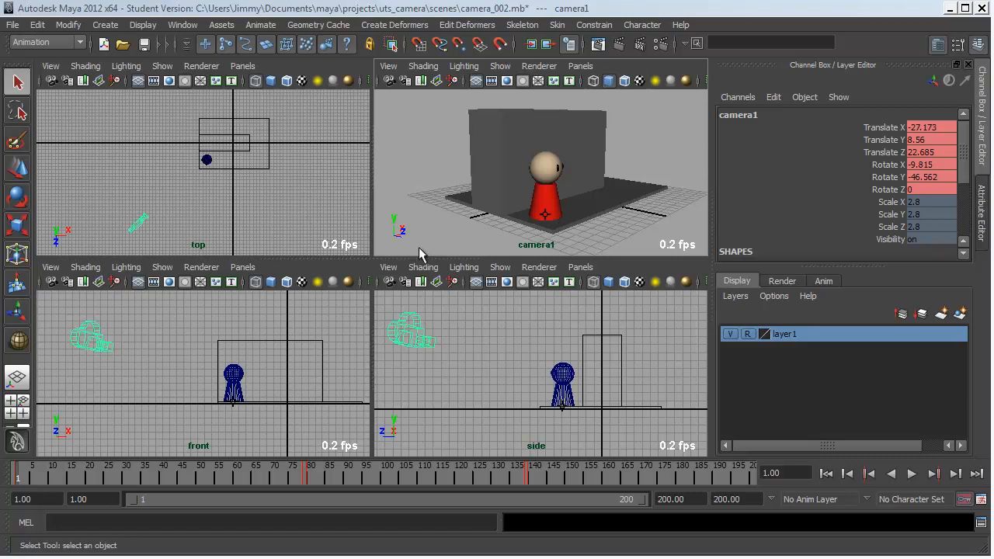
pyautogui.moveTo(497, 189)
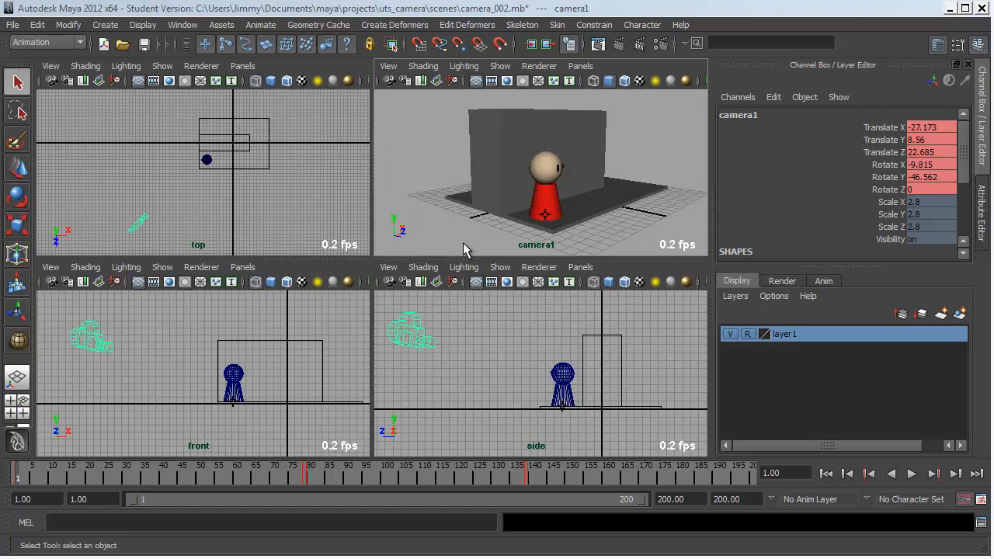
pyautogui.moveTo(474, 257)
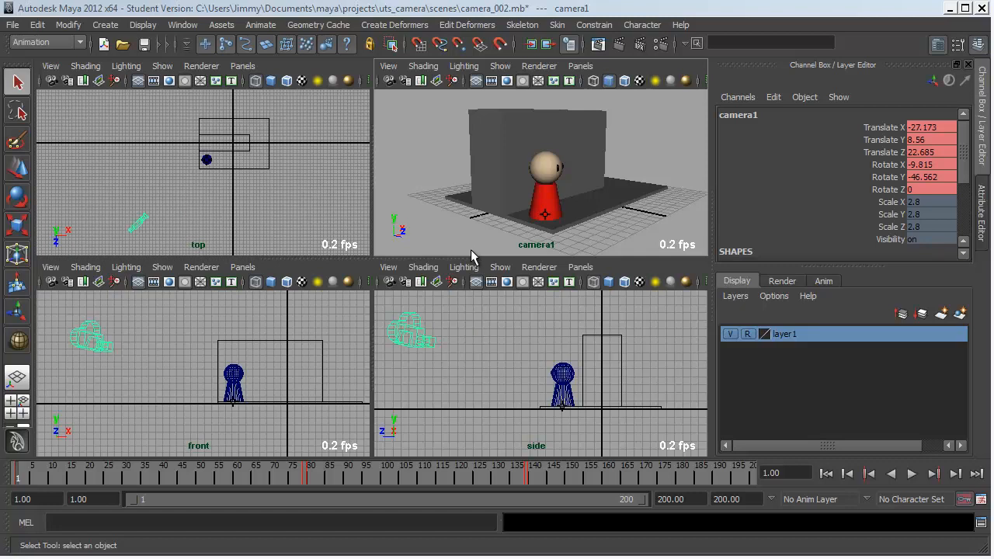
pyautogui.moveTo(477, 257)
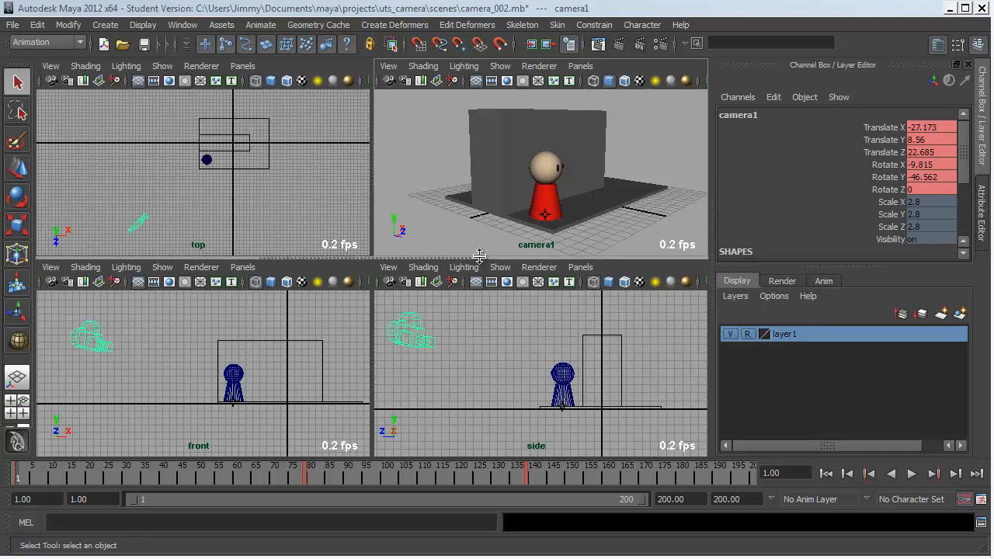
pyautogui.moveTo(409, 367)
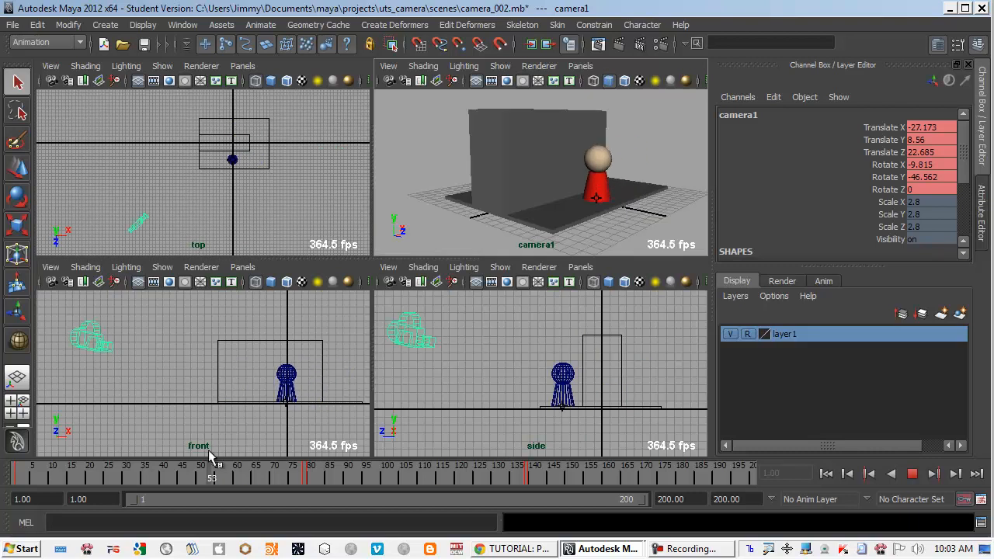
# Scrub the time slider to watch the character's animation in camera1.
pyautogui.moveTo(212, 466); pyautogui.dragTo(322, 465)
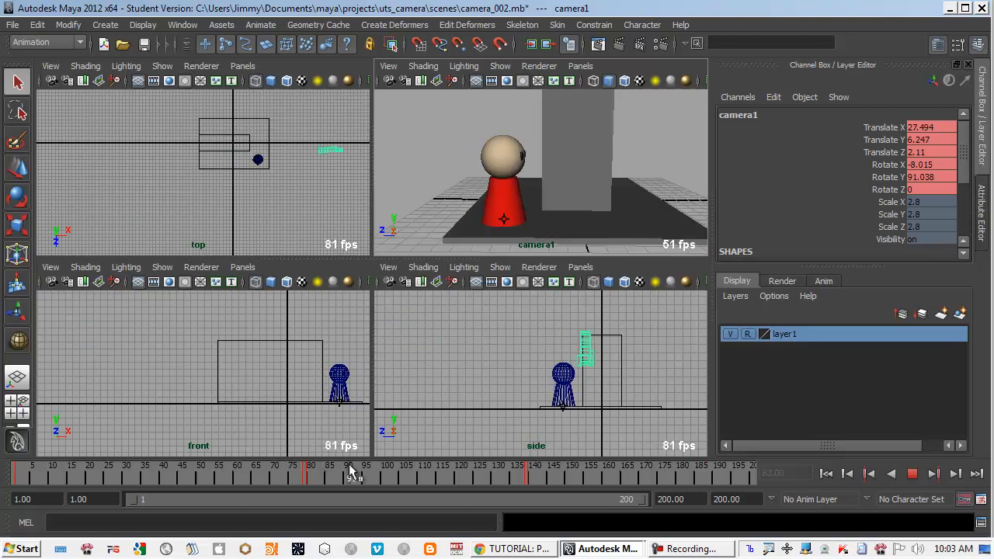
pyautogui.moveTo(350, 477); pyautogui.dragTo(388, 478)
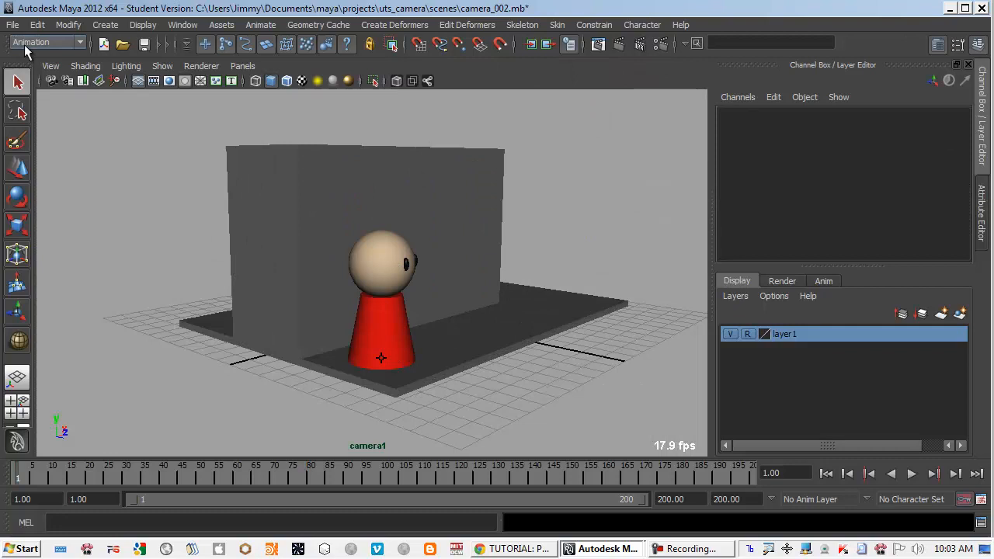
pyautogui.click(50, 65)
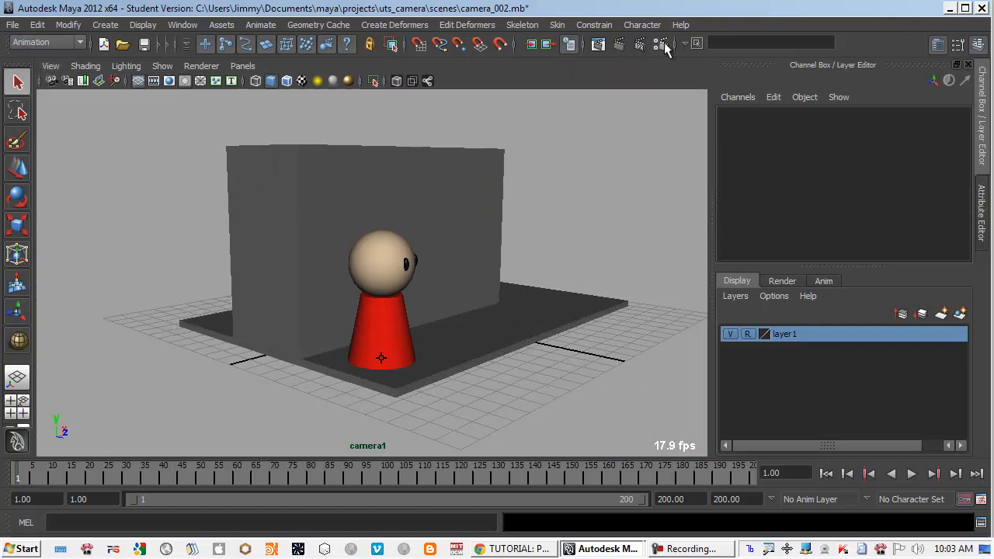
pyautogui.click(664, 44)
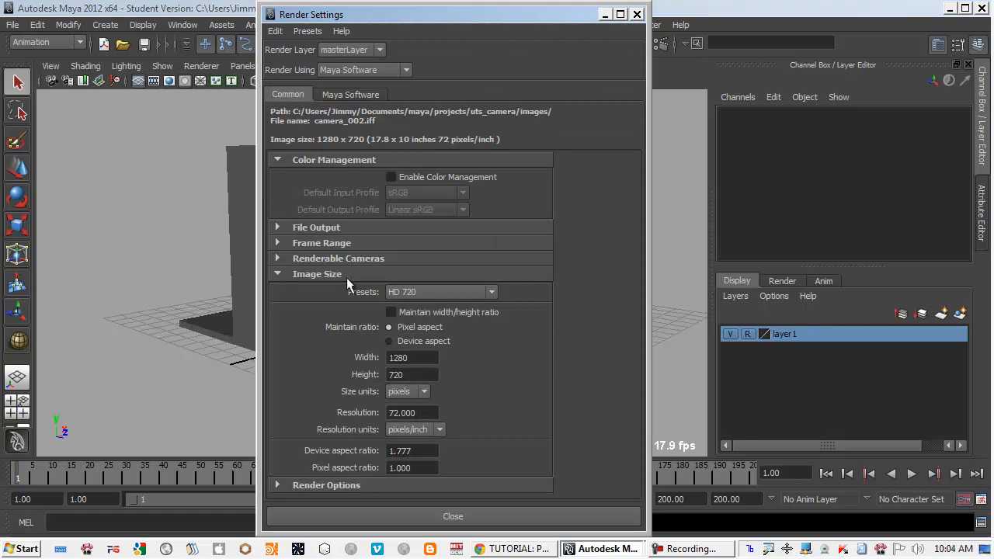
pyautogui.moveTo(420, 313)
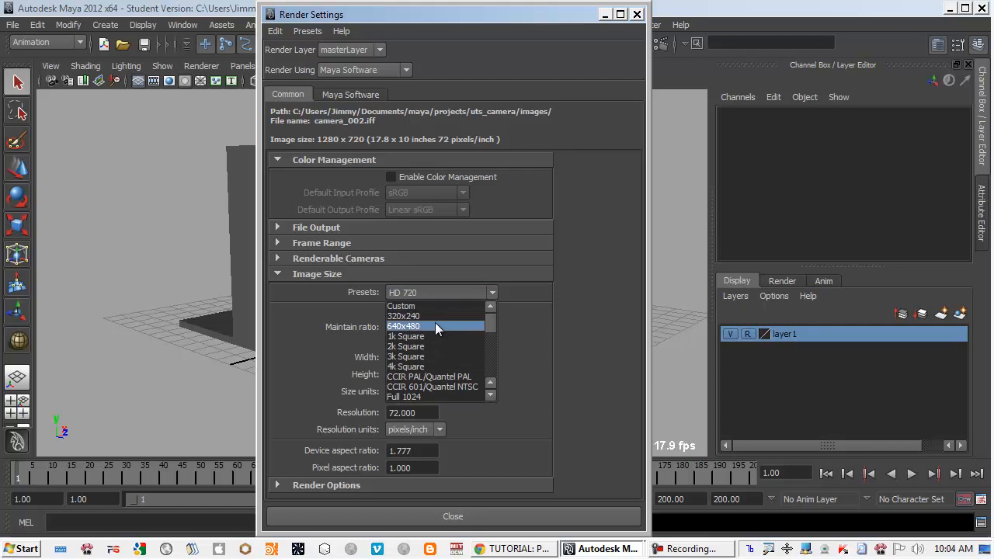
pyautogui.click(404, 326)
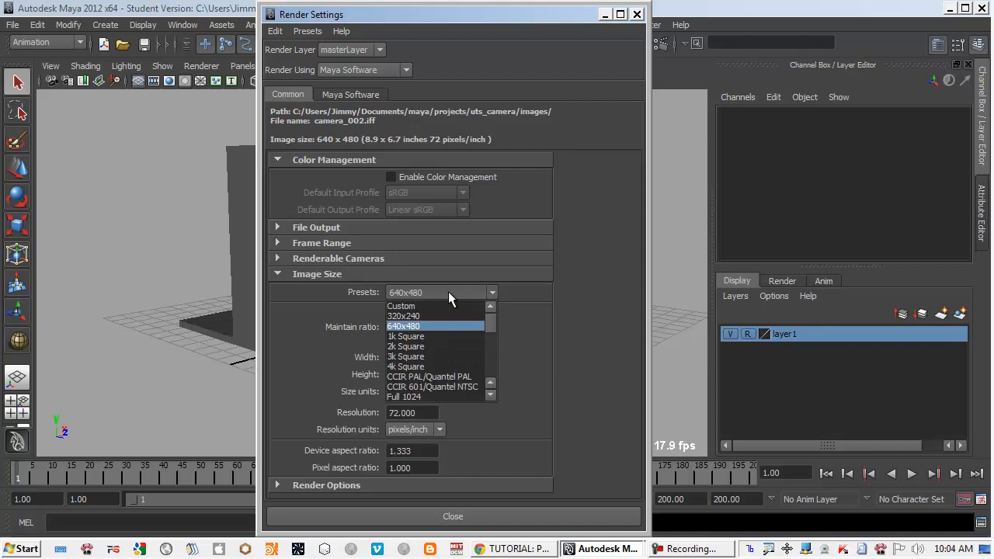
pyautogui.scroll(-3)
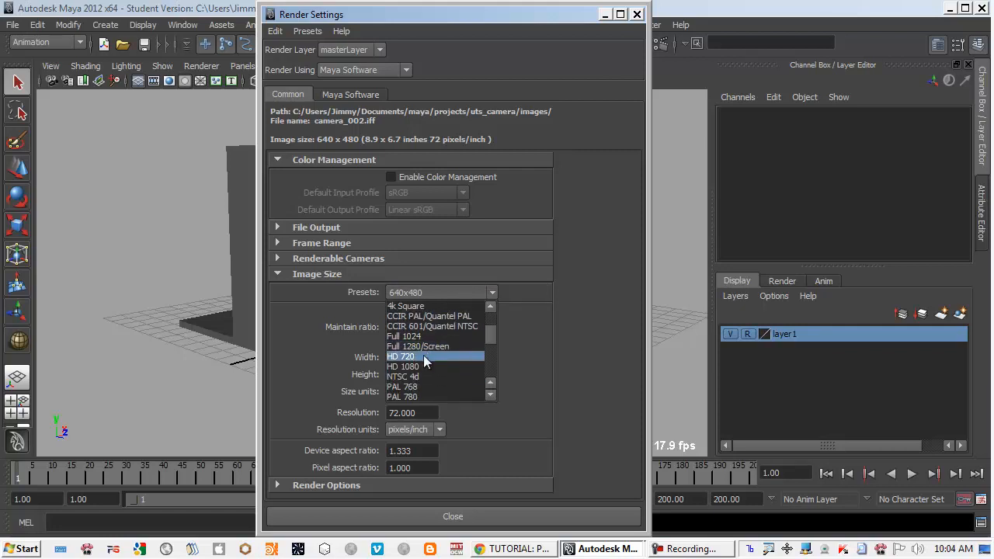
pyautogui.click(401, 357)
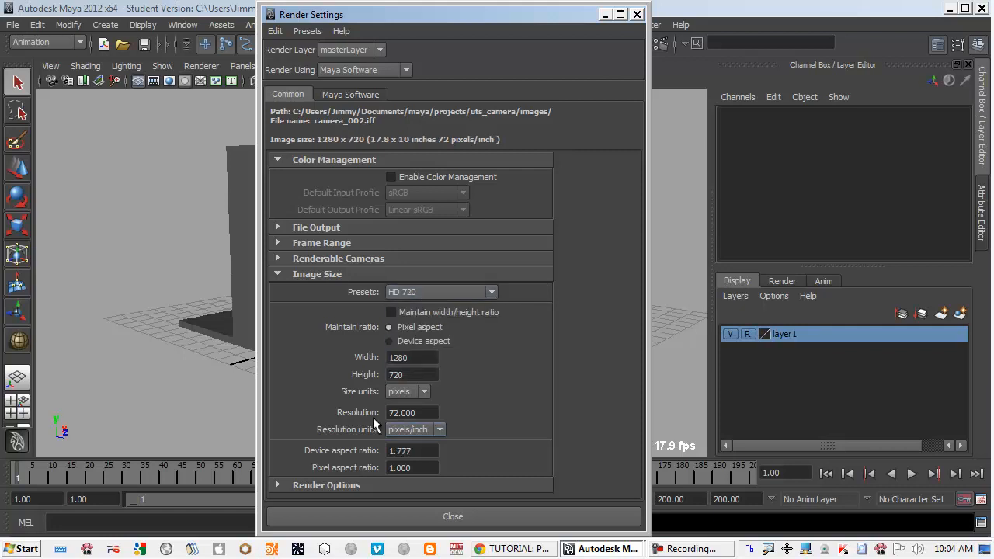
pyautogui.click(452, 517)
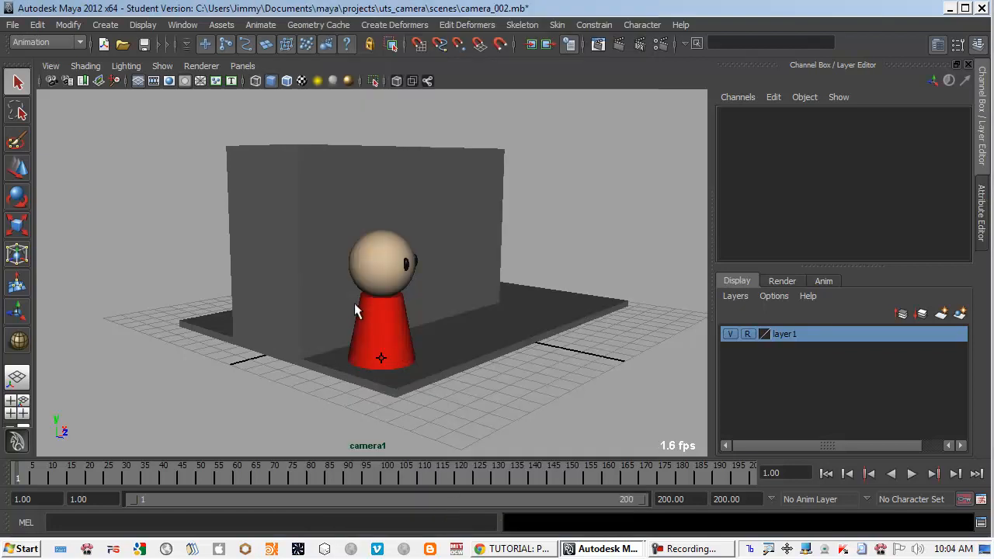
pyautogui.moveTo(496, 373)
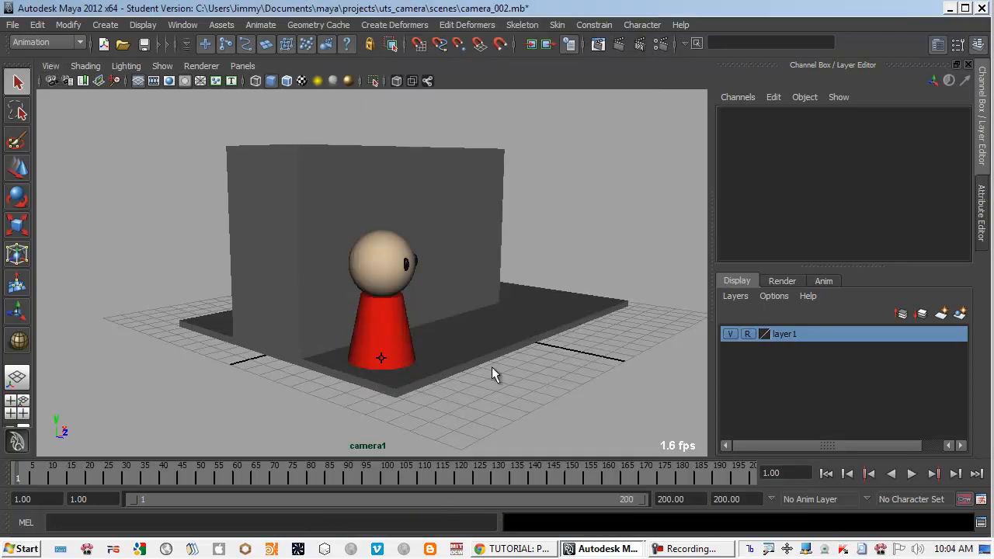
# Turn on the Resolution Gate in camera1 to frame the 1280×720 shot.
pyautogui.click(50, 65)
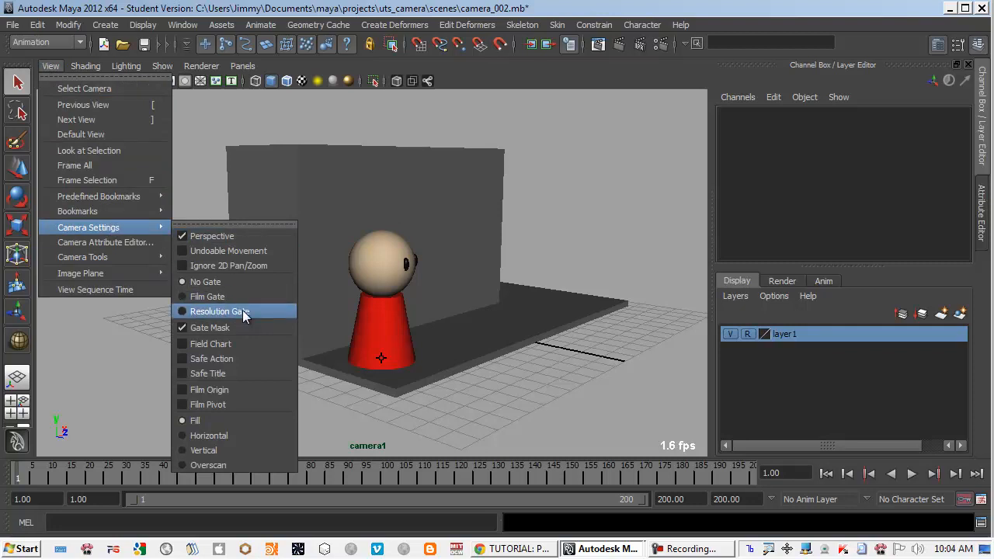
pyautogui.click(221, 312)
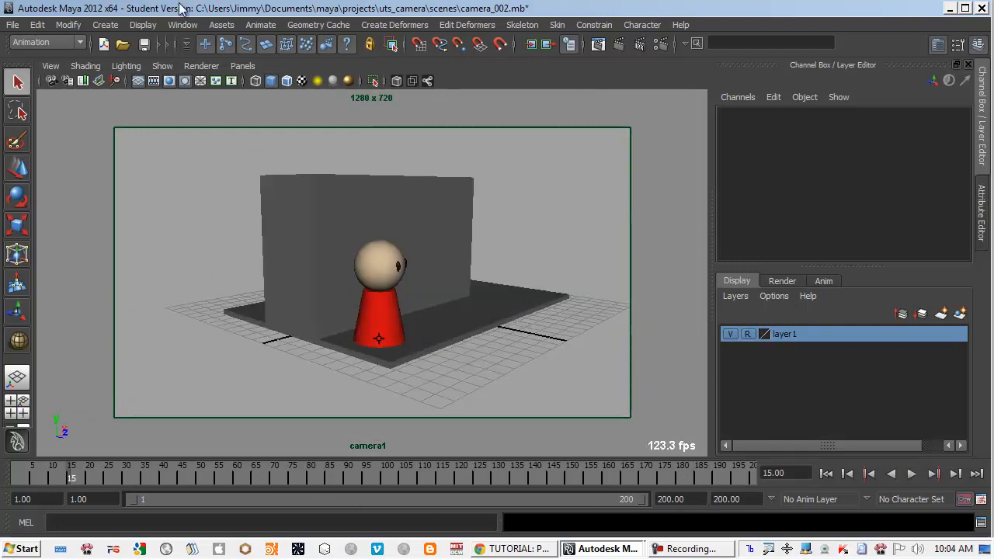
pyautogui.click(183, 24)
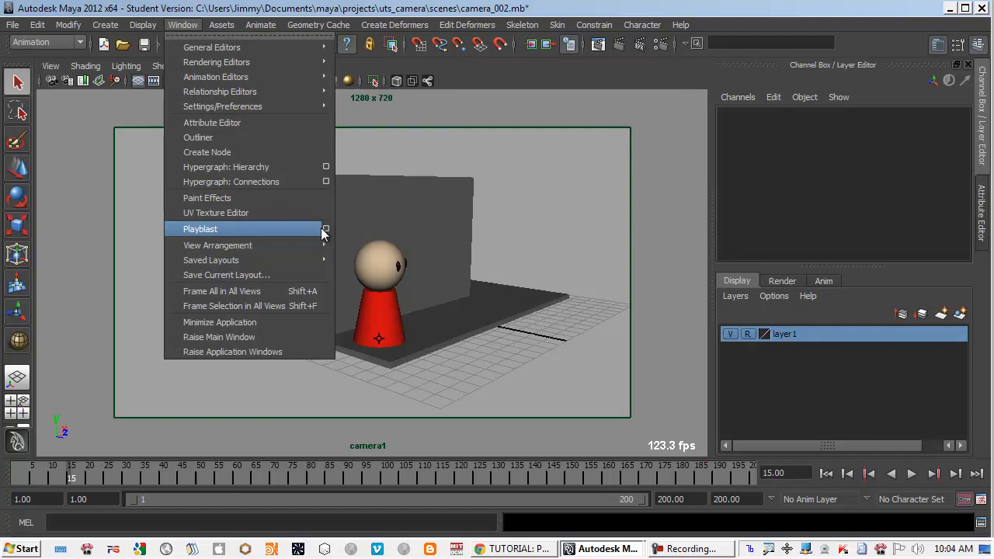
# Set playblast options to AVI with encoding none and Render offscreen enabled.
pyautogui.click(326, 228)
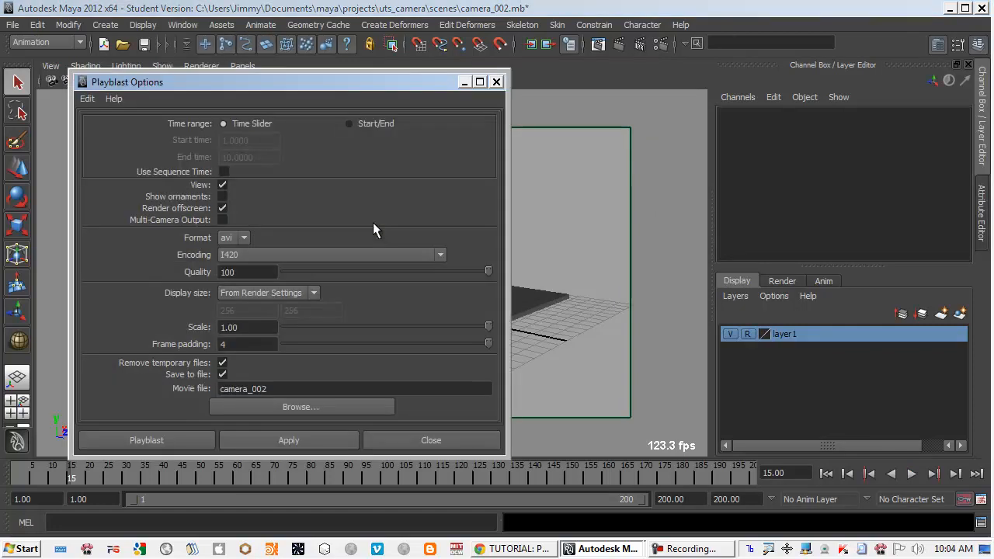
pyautogui.moveTo(127, 82); pyautogui.dragTo(310, 88)
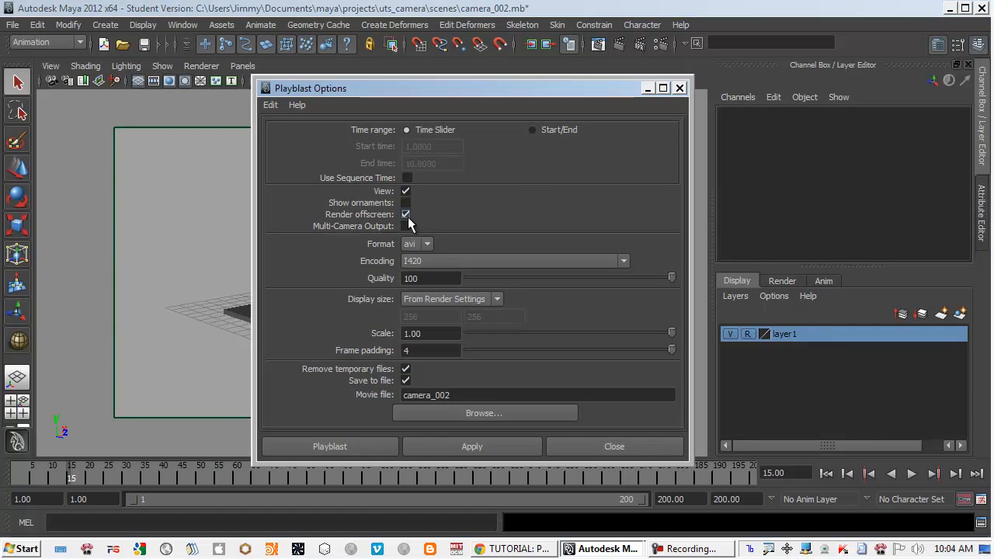
pyautogui.click(406, 215)
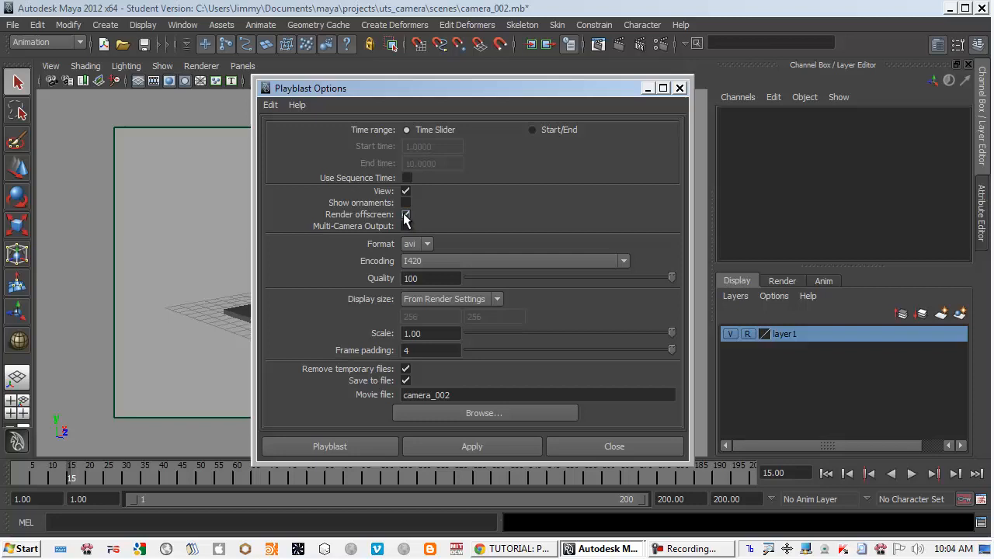
pyautogui.click(405, 214)
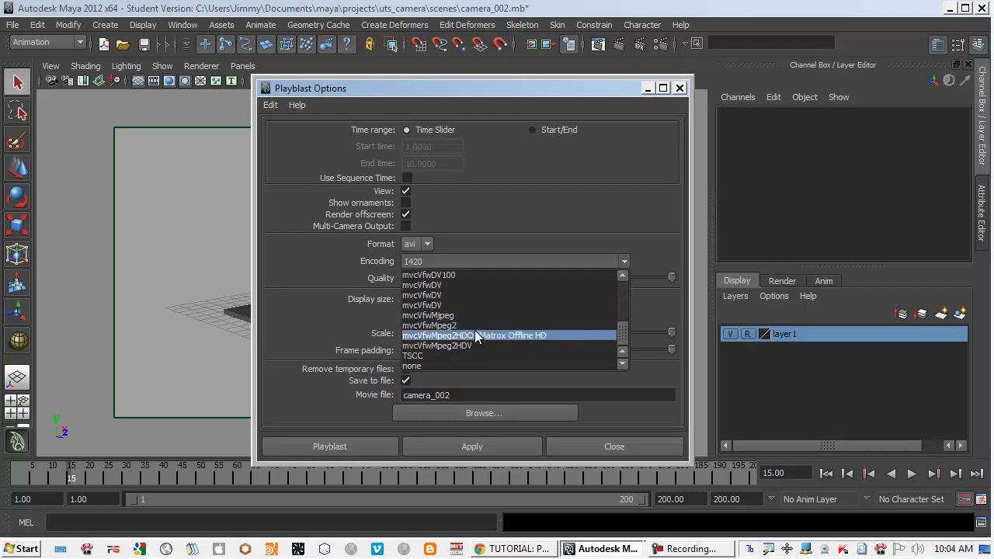
pyautogui.click(411, 366)
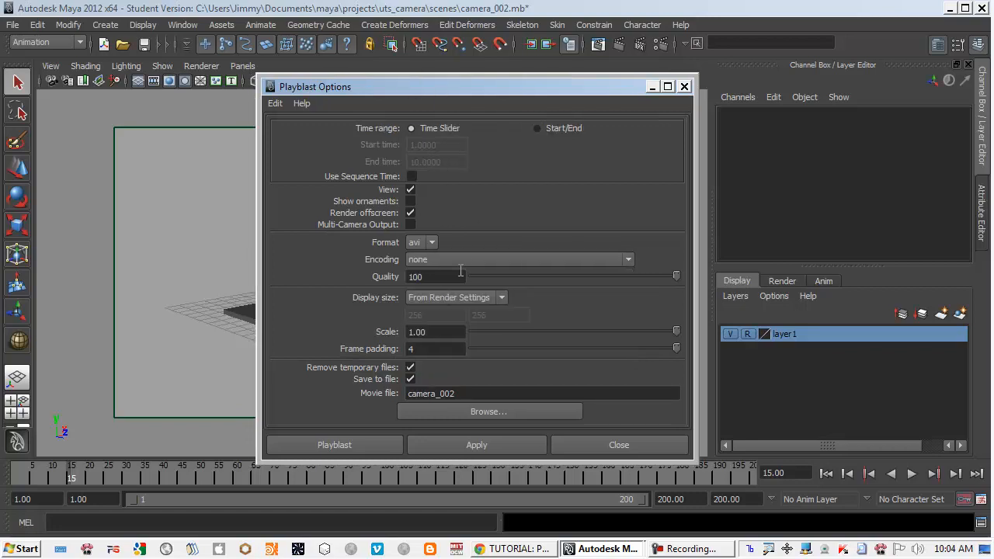
pyautogui.click(628, 259)
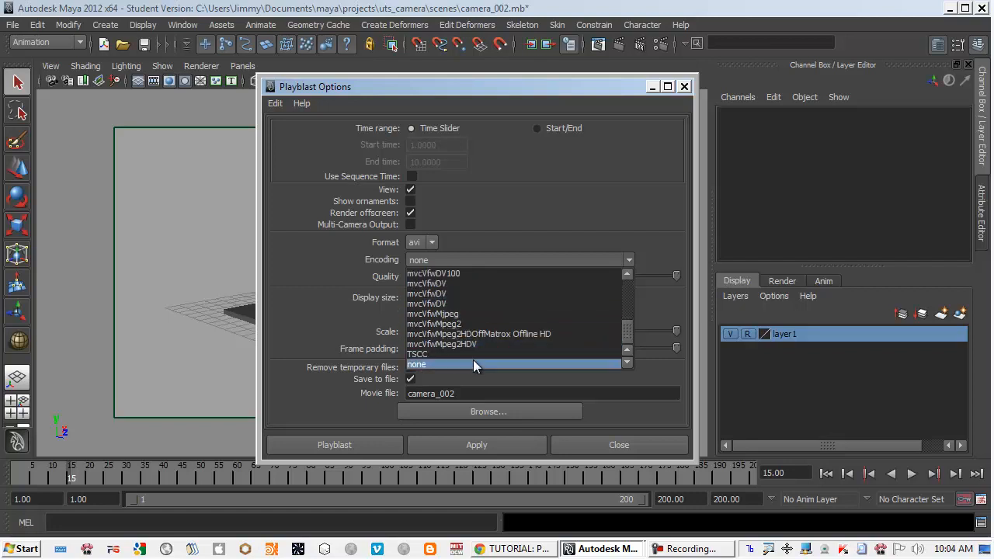
pyautogui.click(417, 364)
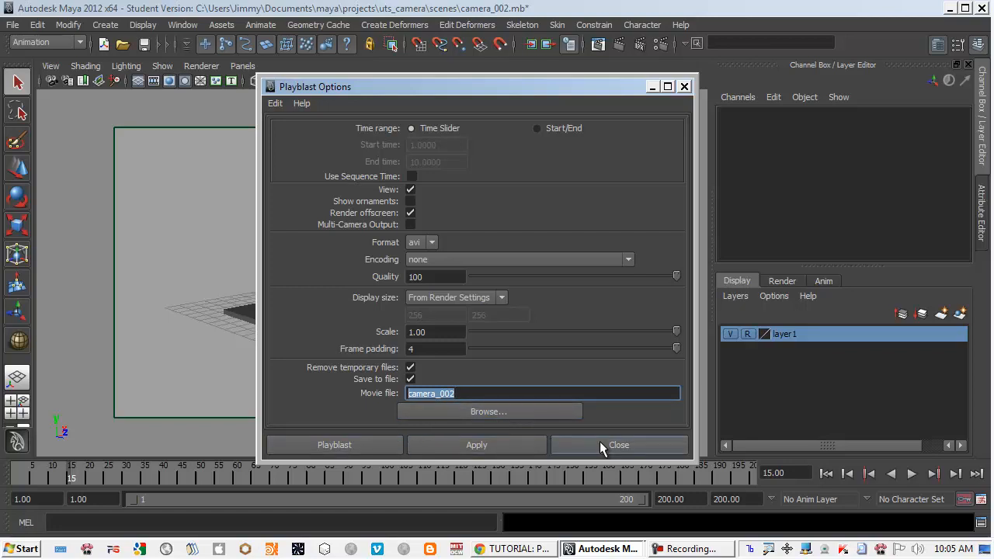
pyautogui.click(619, 445)
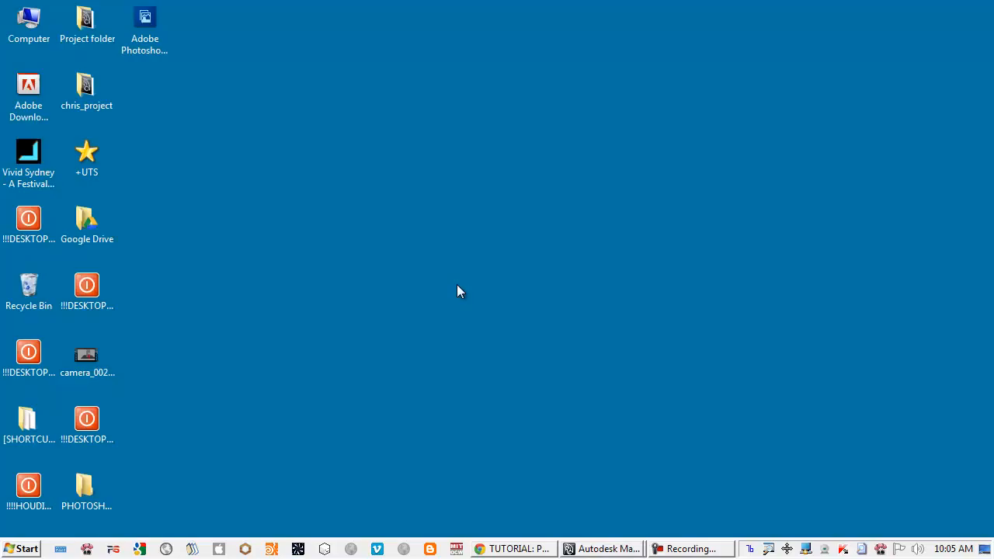
pyautogui.moveTo(33, 303)
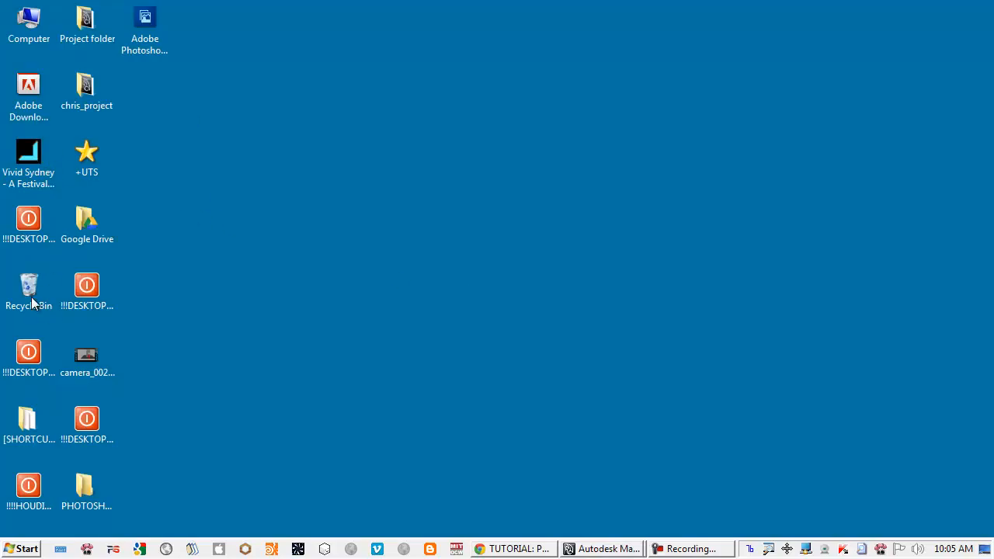
# Check the properties of the camera_002.avi playblast file.
pyautogui.click(87, 355)
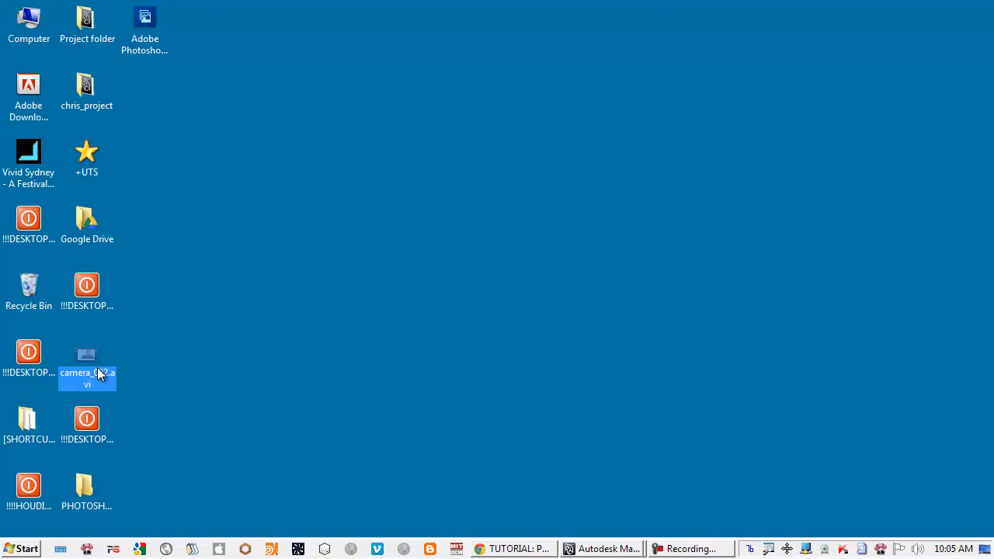
pyautogui.rightClick(87, 366)
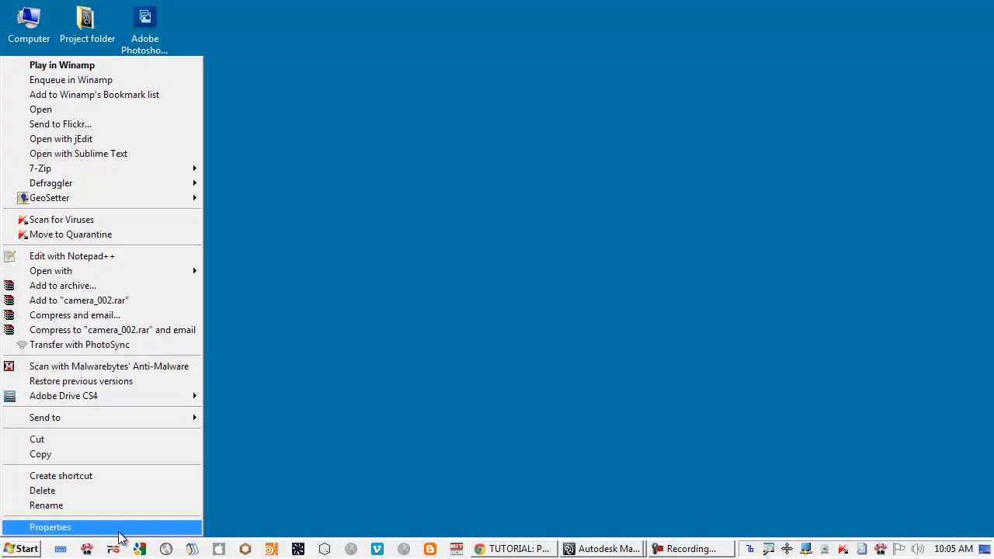
pyautogui.click(49, 528)
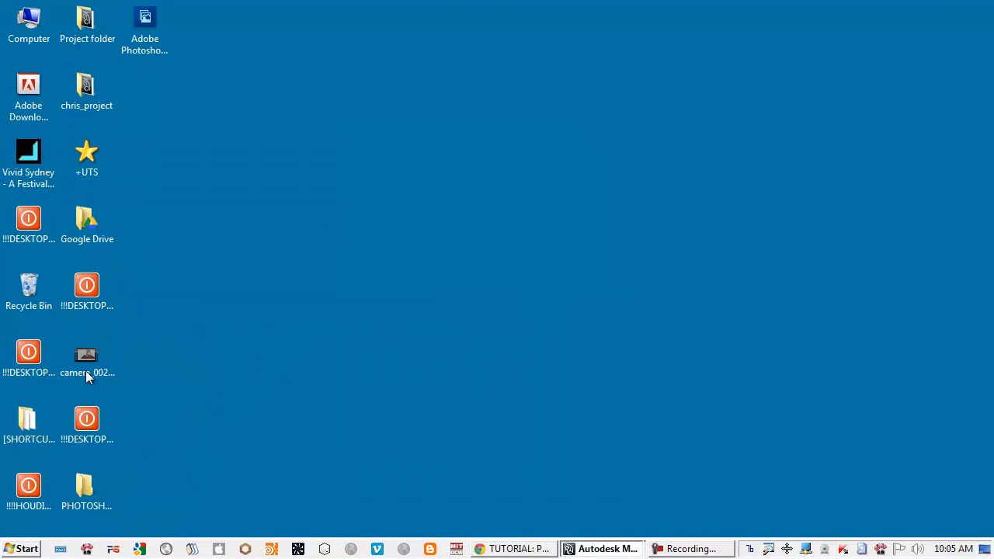
# Open camera_002.avi in QuickTime Player and begin exporting it as a movie.
pyautogui.rightClick(87, 357)
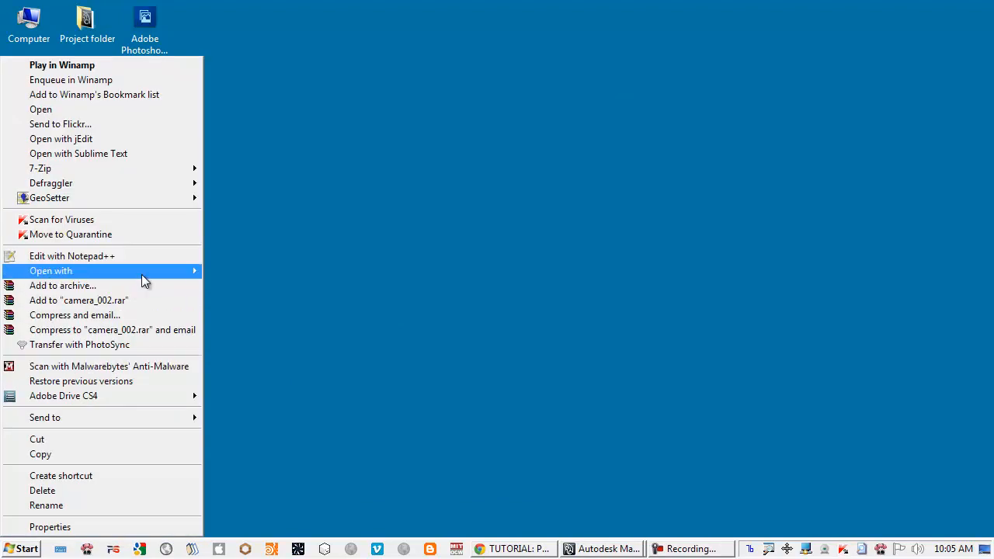
pyautogui.moveTo(51, 271)
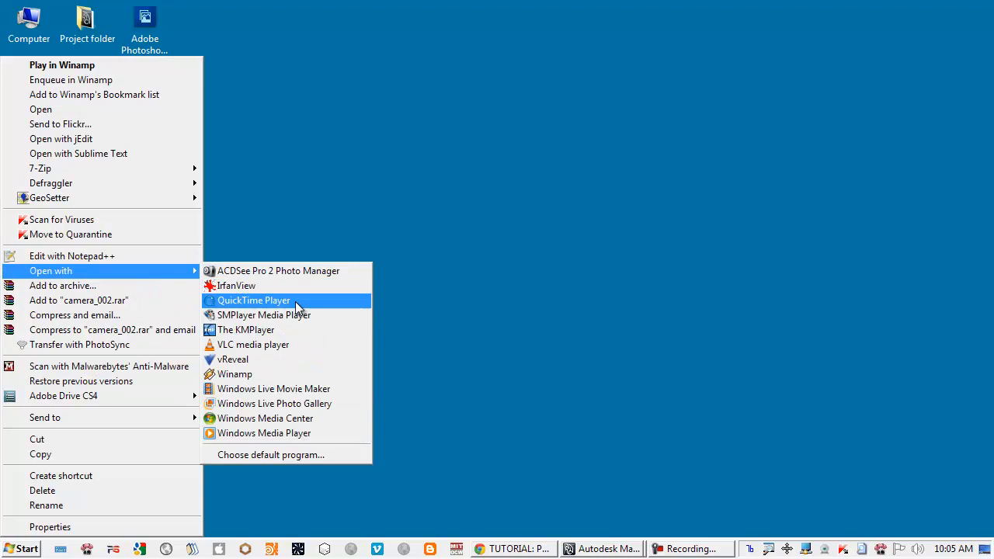
pyautogui.moveTo(280, 302)
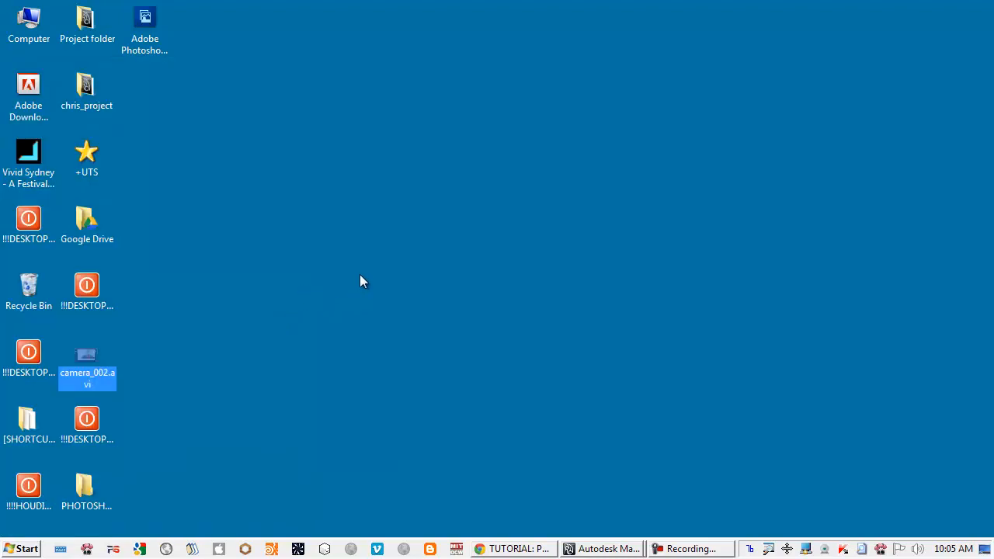
pyautogui.click(373, 311)
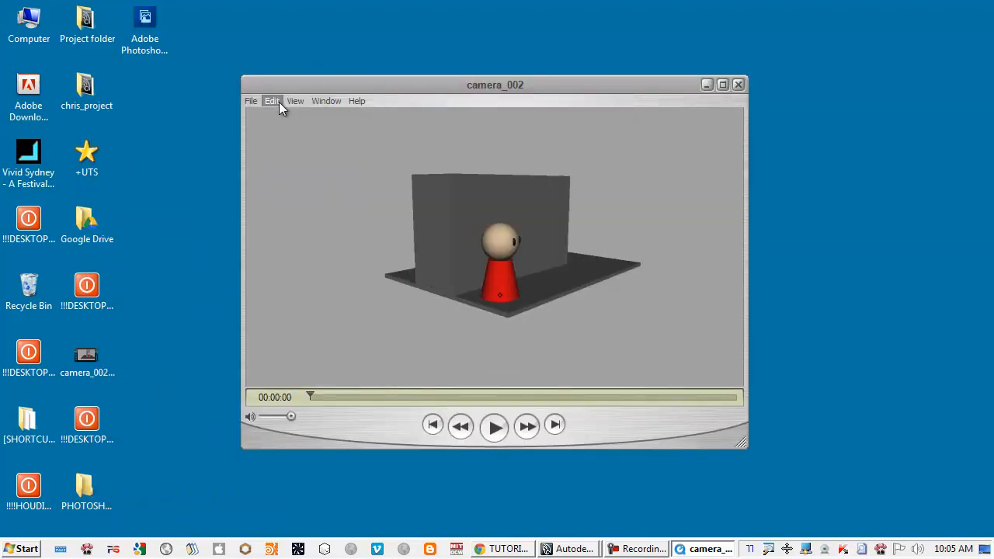
pyautogui.click(251, 101)
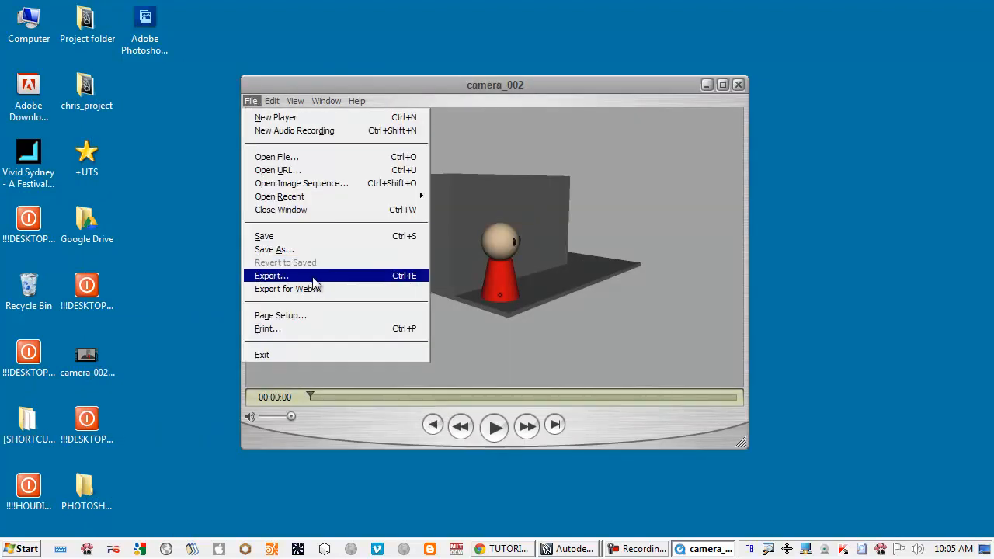
pyautogui.click(272, 275)
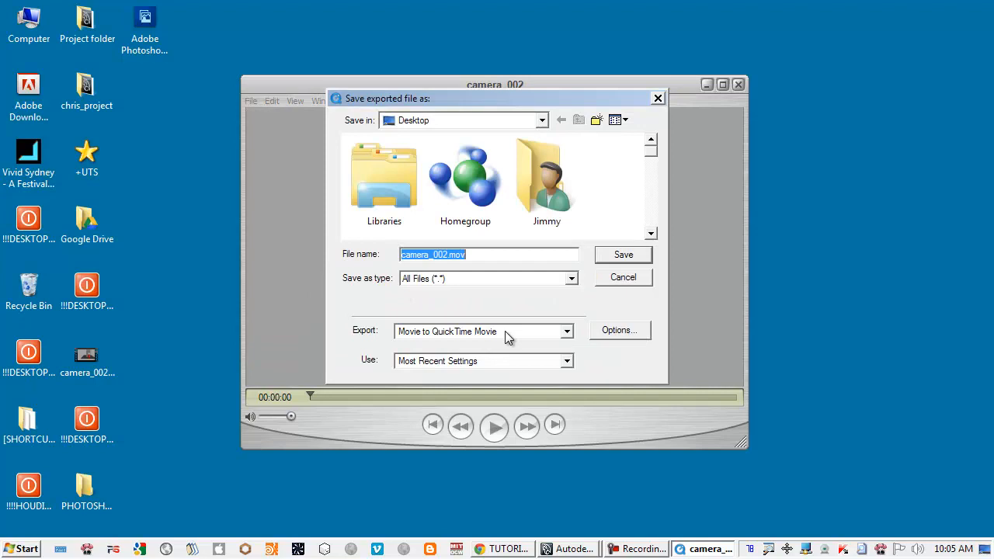
pyautogui.click(481, 332)
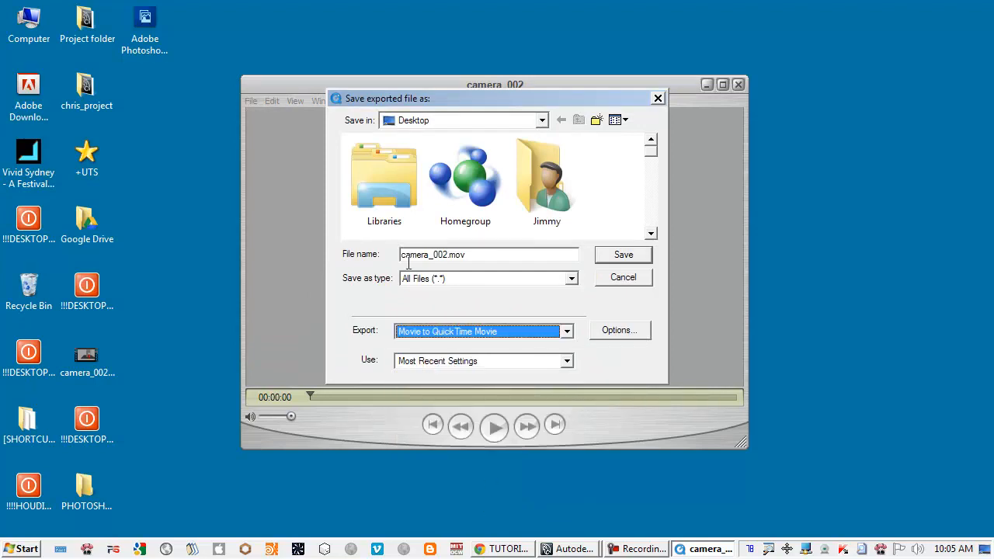
pyautogui.click(620, 330)
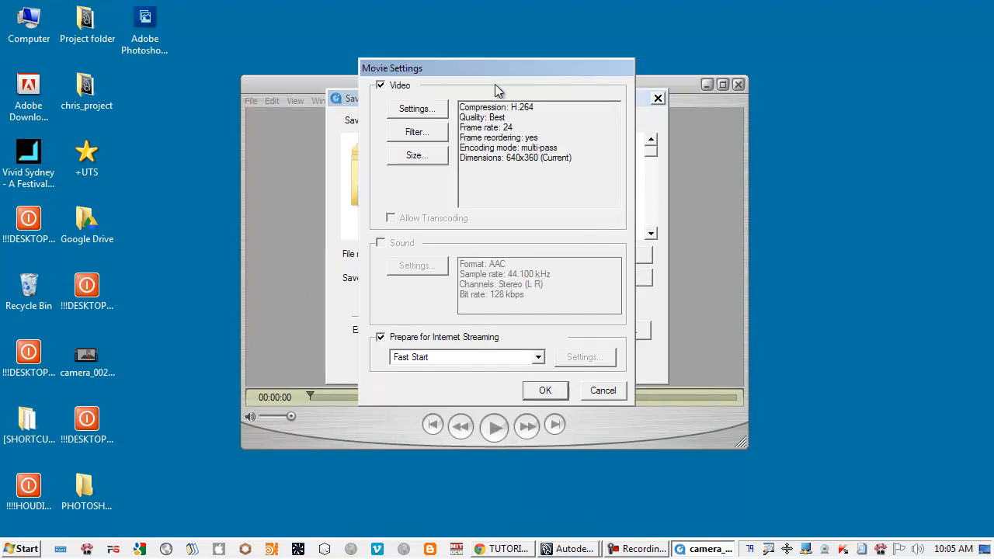
pyautogui.moveTo(497, 67); pyautogui.dragTo(548, 101)
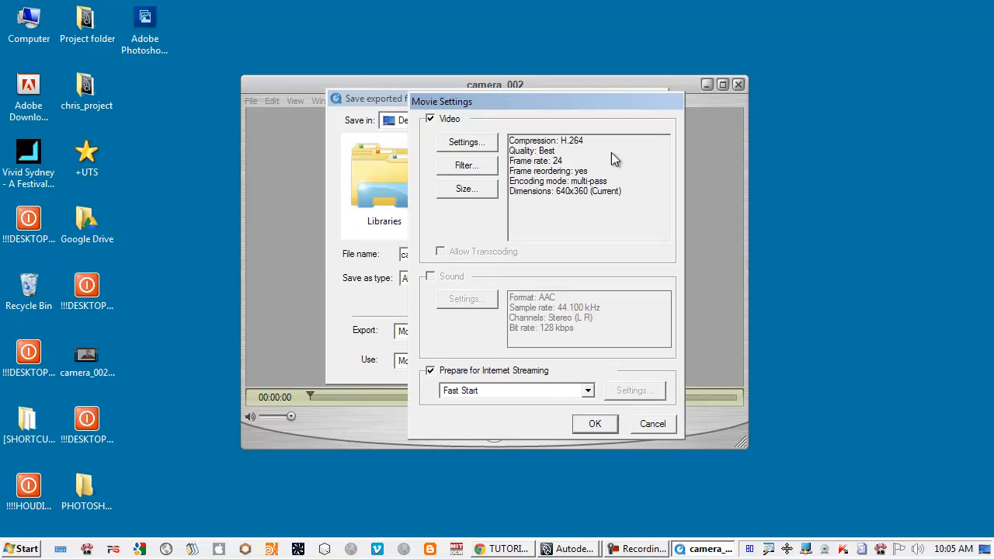
pyautogui.moveTo(535, 146)
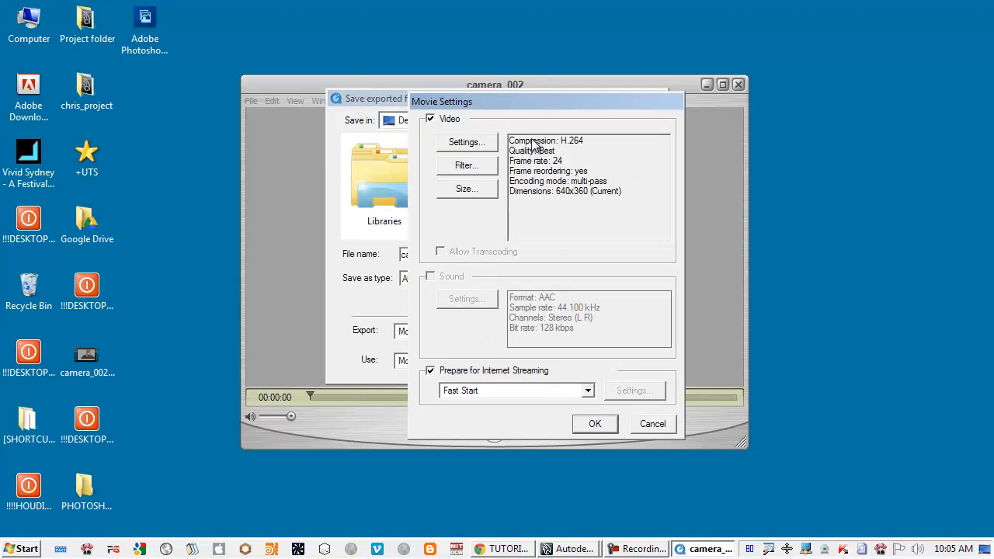
pyautogui.moveTo(574, 149)
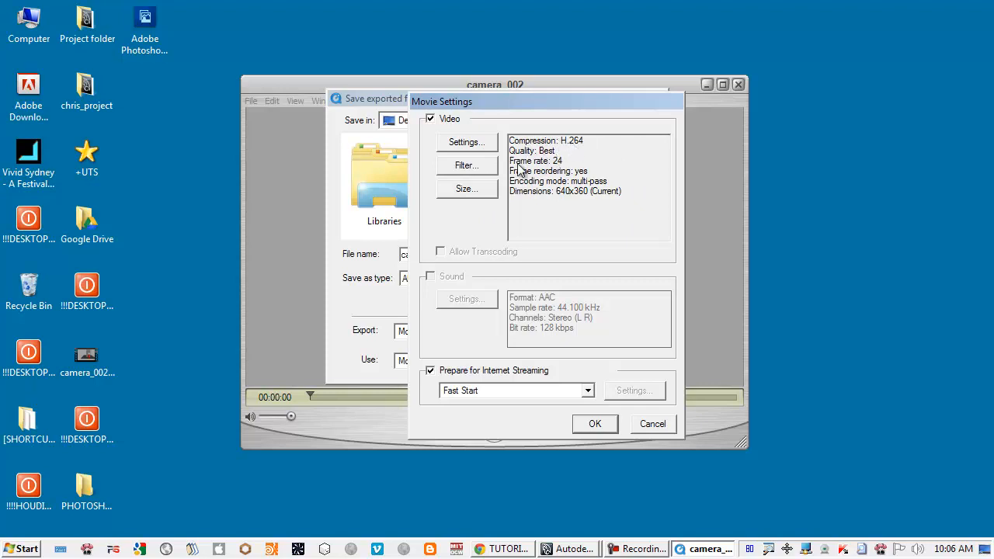
pyautogui.moveTo(559, 182)
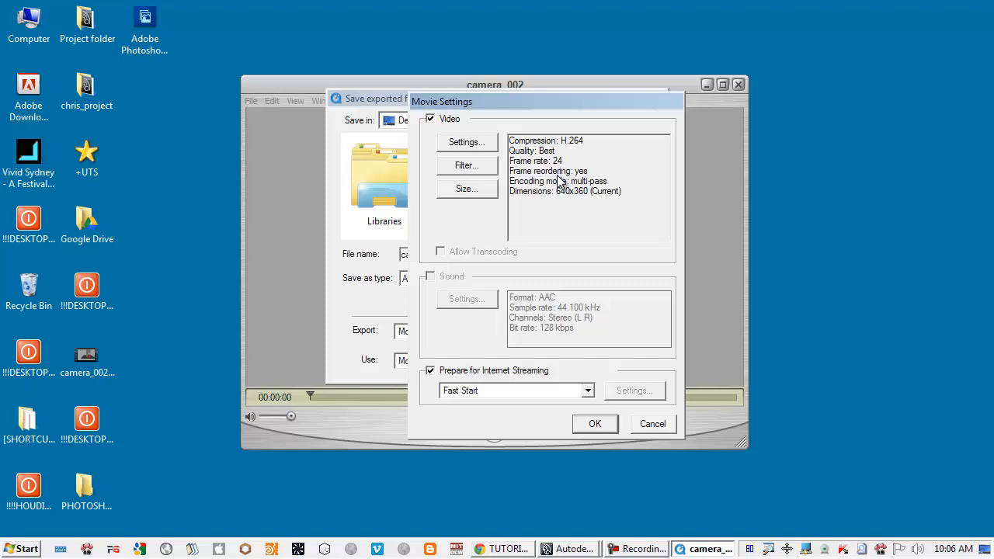
pyautogui.moveTo(553, 196)
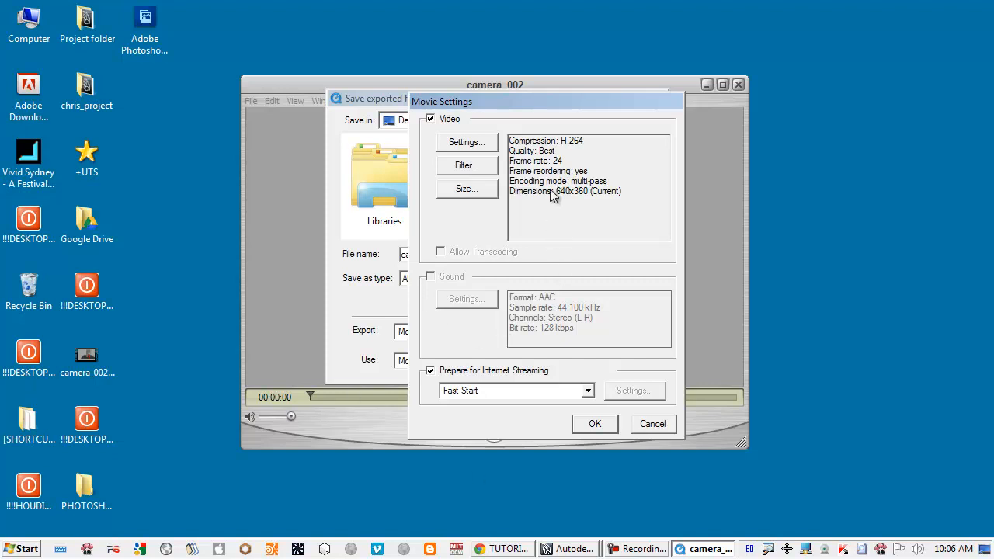
pyautogui.click(466, 142)
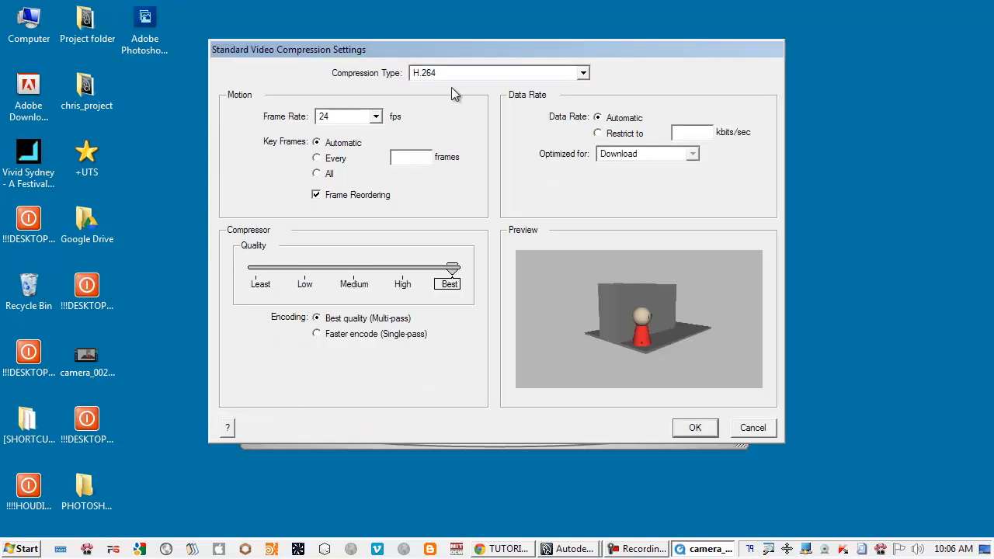
pyautogui.click(695, 427)
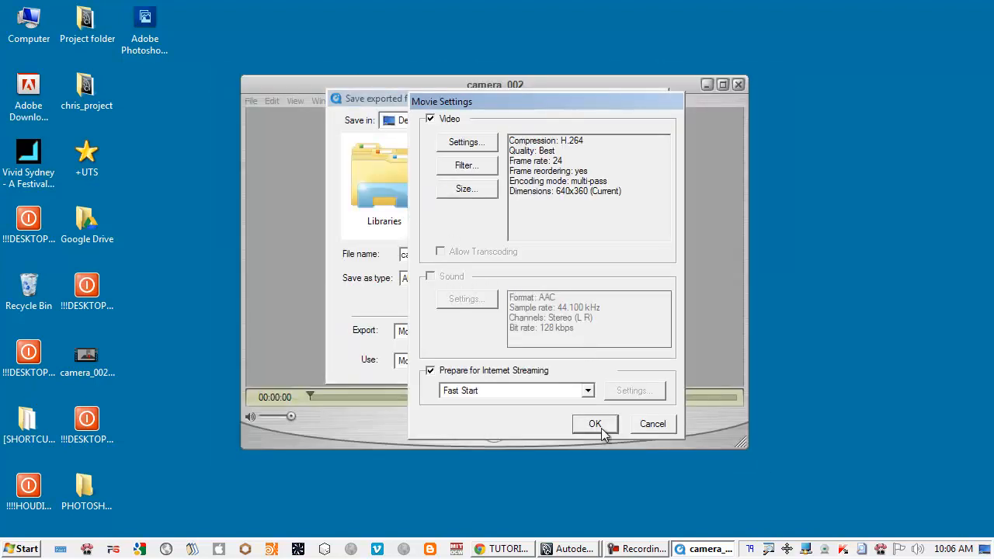
pyautogui.click(595, 423)
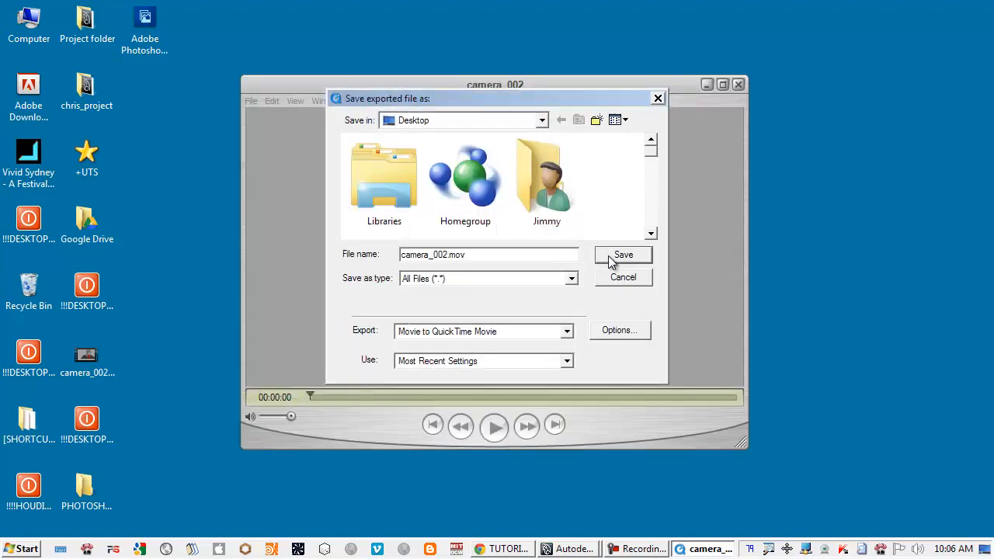
# Save the export as camera_002.mov on the desktop.
pyautogui.click(623, 255)
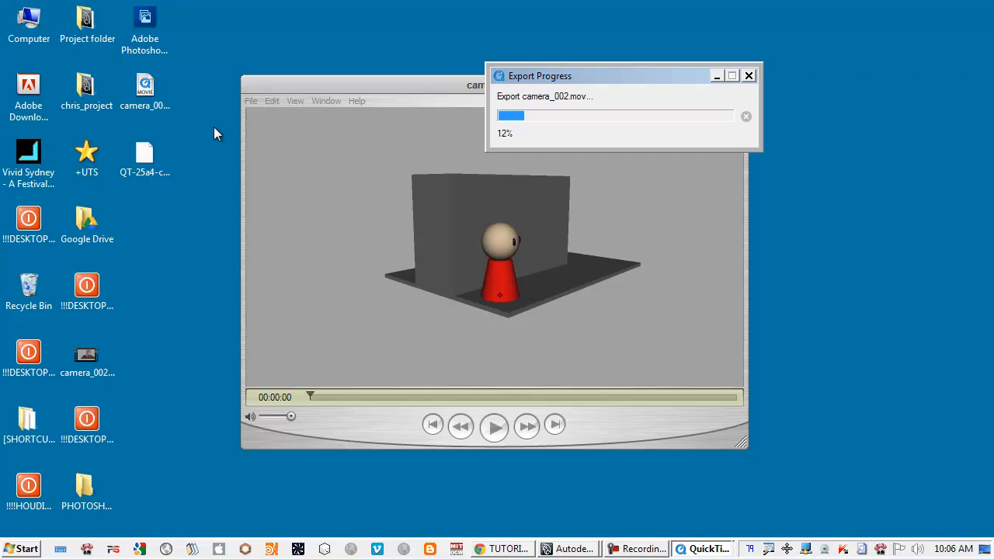
pyautogui.moveTo(169, 105)
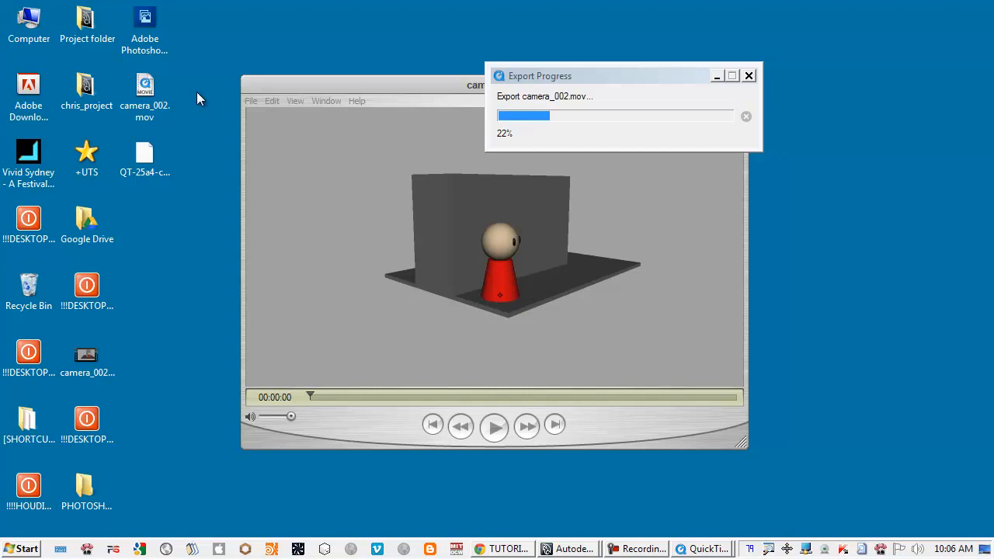
pyautogui.moveTo(197, 163)
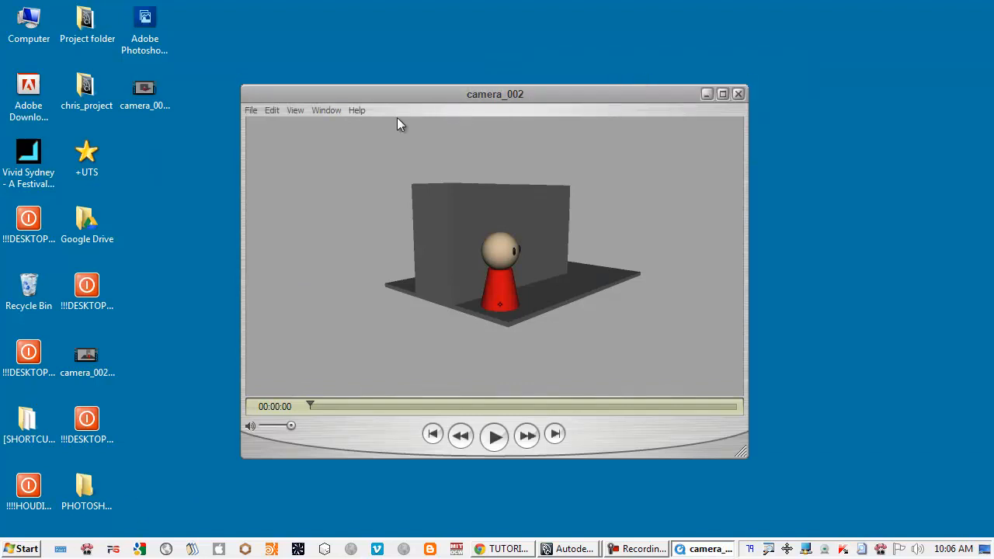
# Check the exported camera_002.mov file's properties, then close the camera_002 movie window.
pyautogui.click(145, 87)
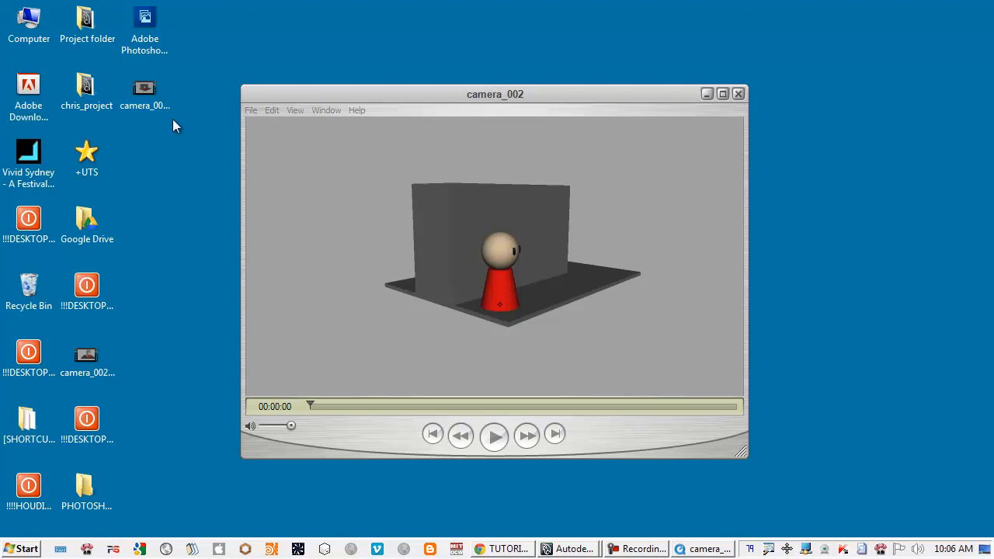
pyautogui.rightClick(145, 87)
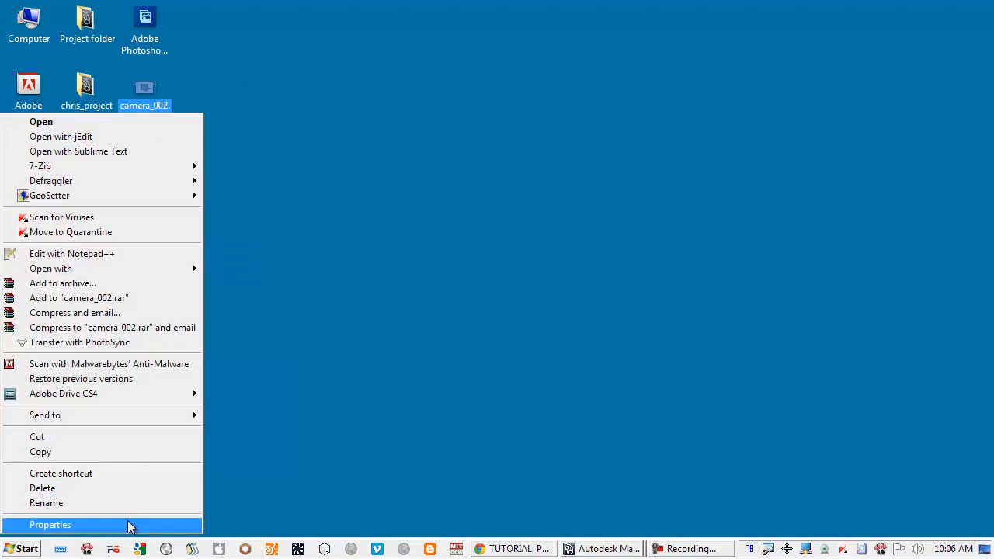
pyautogui.click(50, 525)
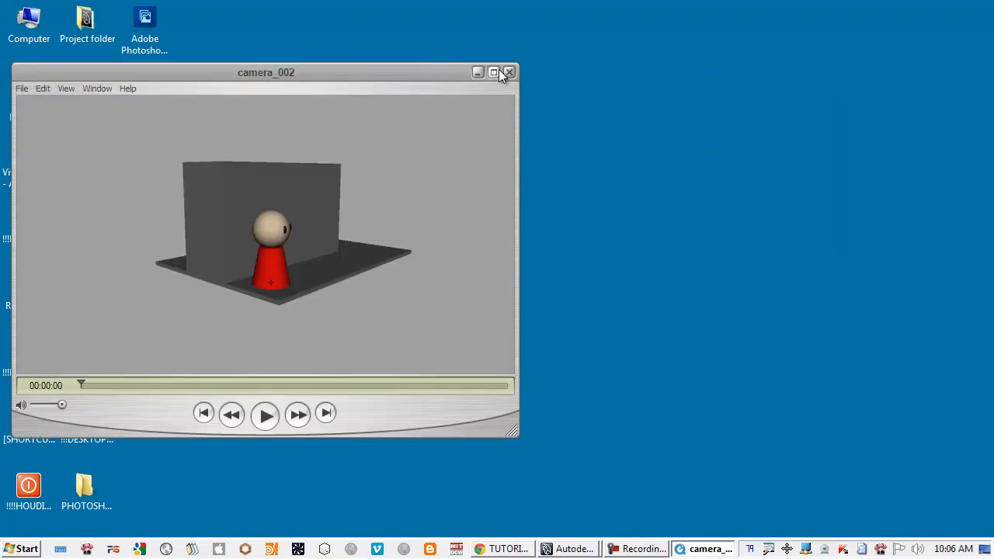
pyautogui.click(509, 72)
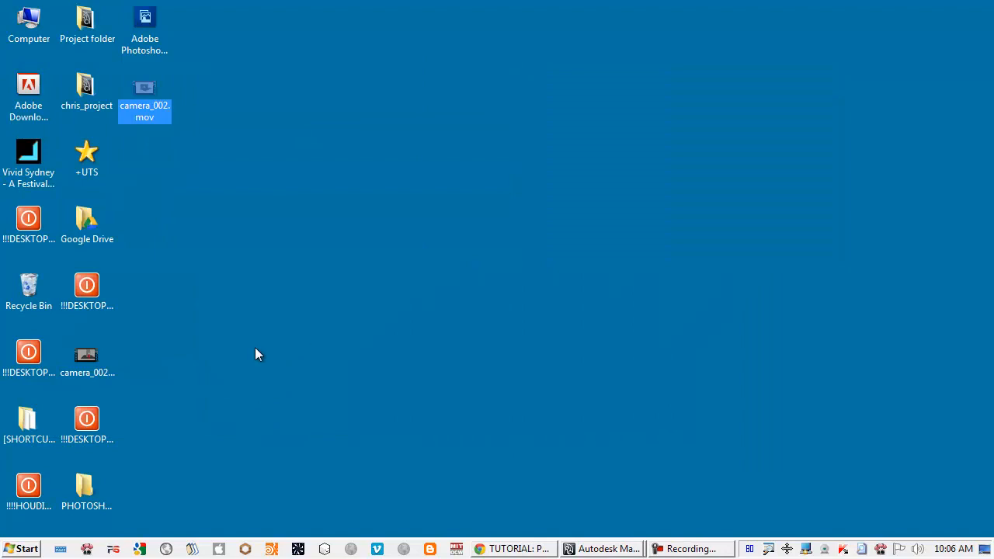
pyautogui.click(20, 549)
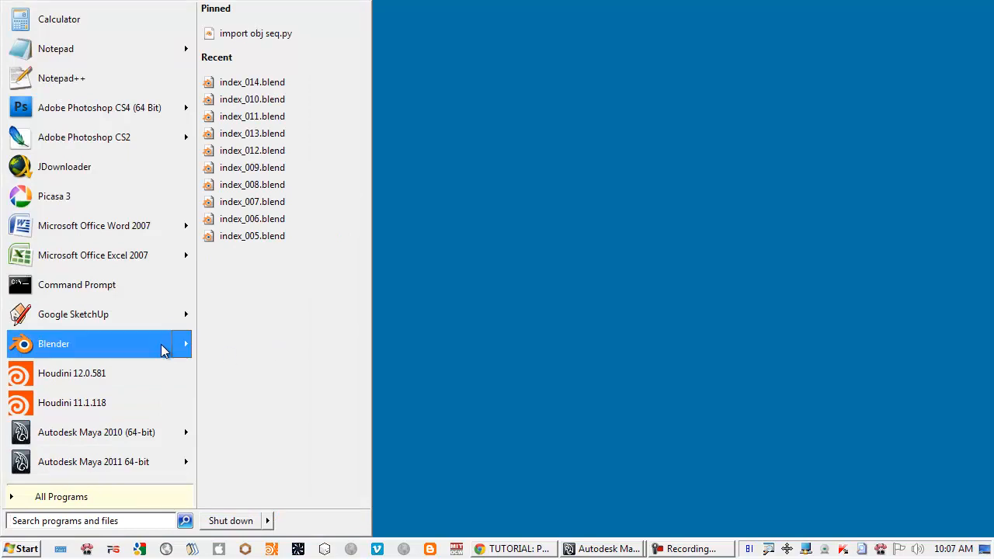
# Launch Blender from the Start menu.
pyautogui.click(53, 343)
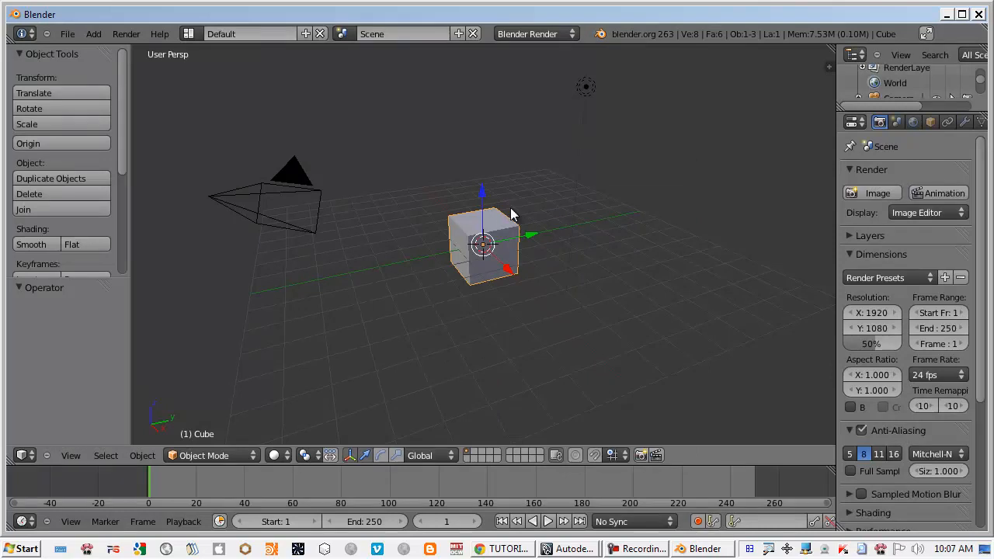
pyautogui.moveTo(412, 238)
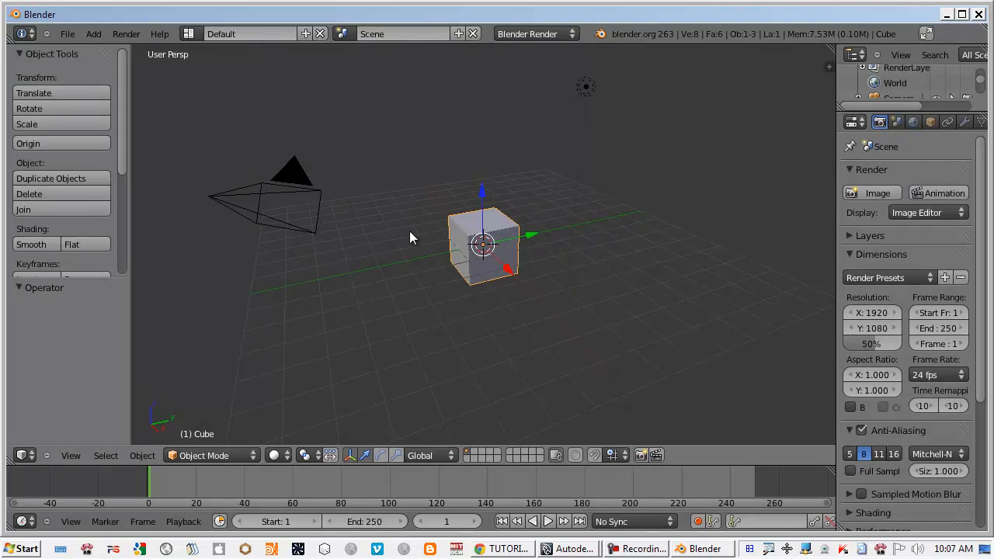
pyautogui.moveTo(443, 203)
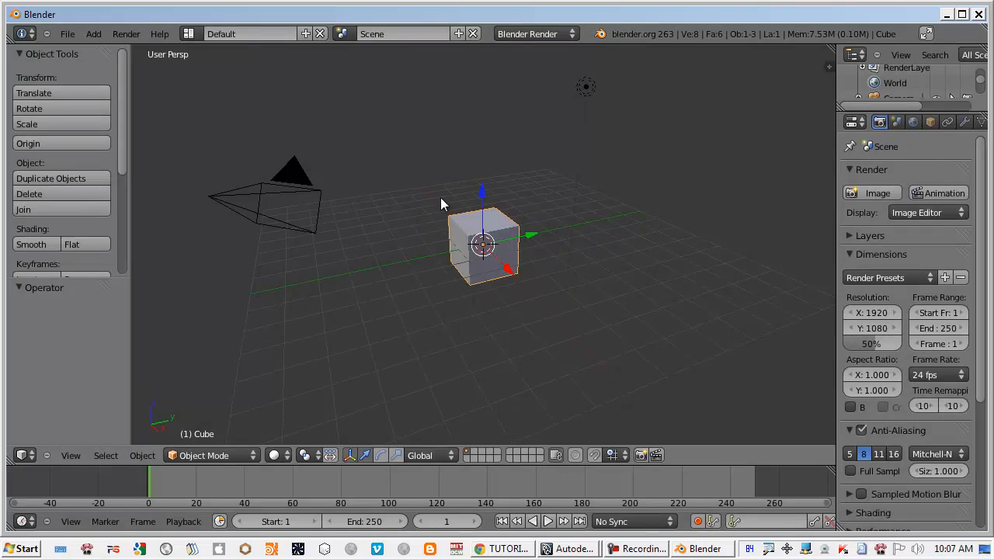
pyautogui.moveTo(423, 301)
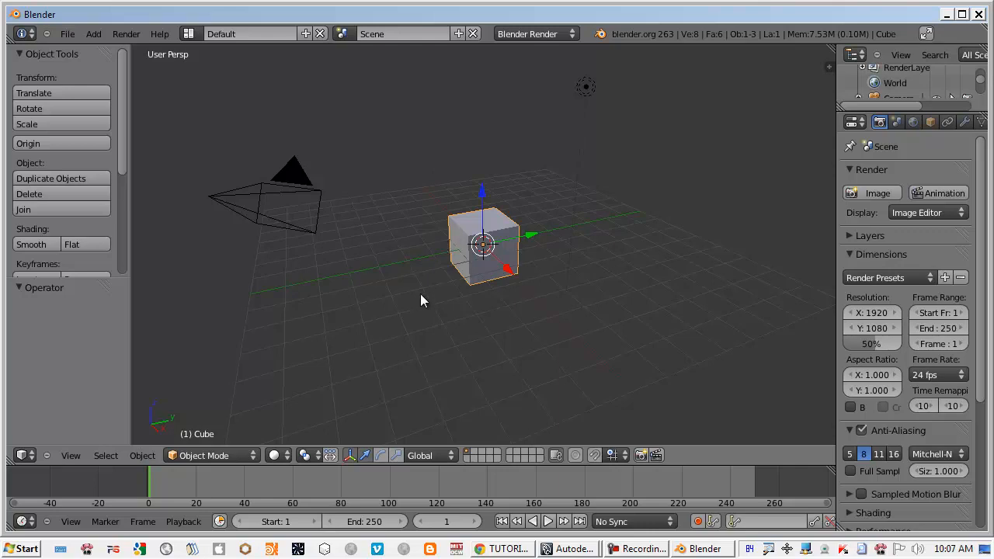
pyautogui.moveTo(229, 50)
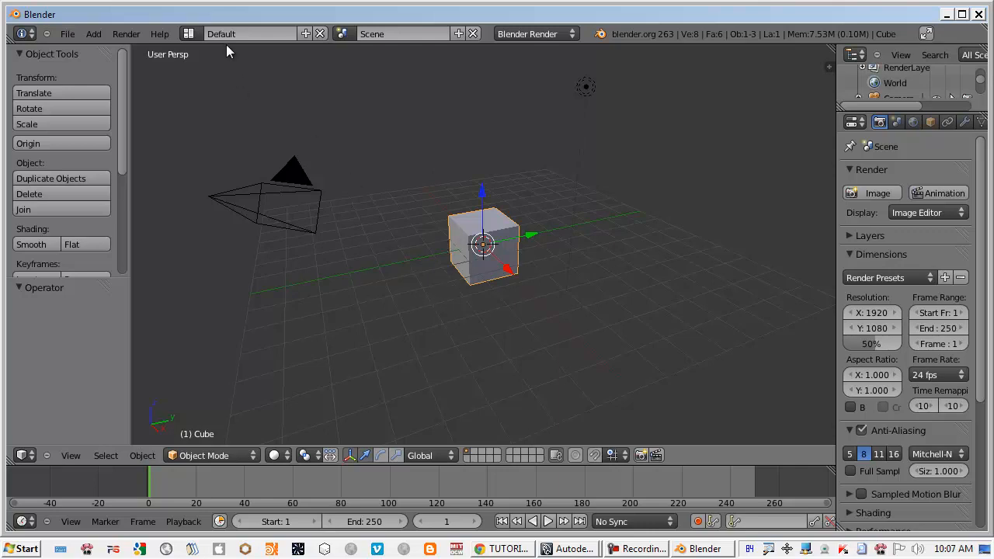
pyautogui.moveTo(691, 220)
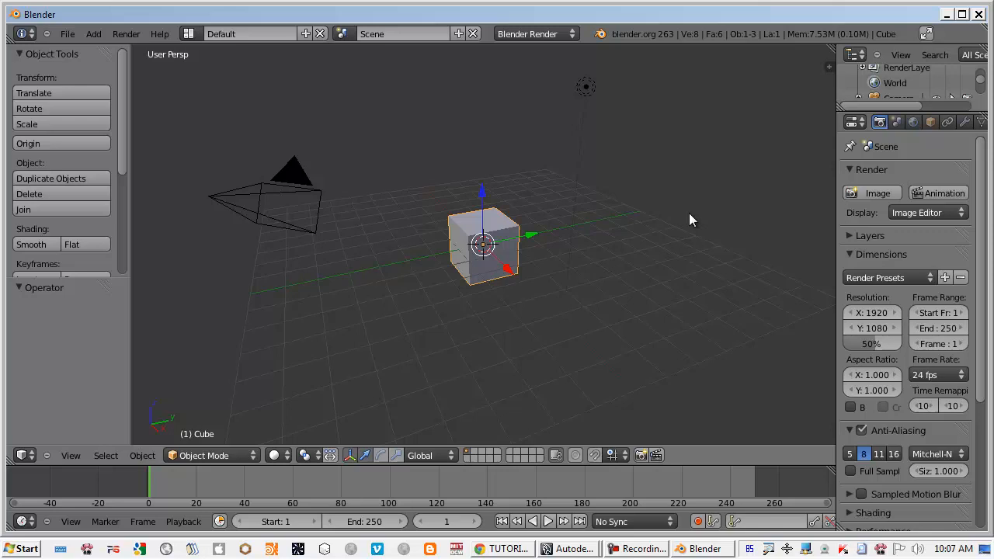
pyautogui.moveTo(699, 311)
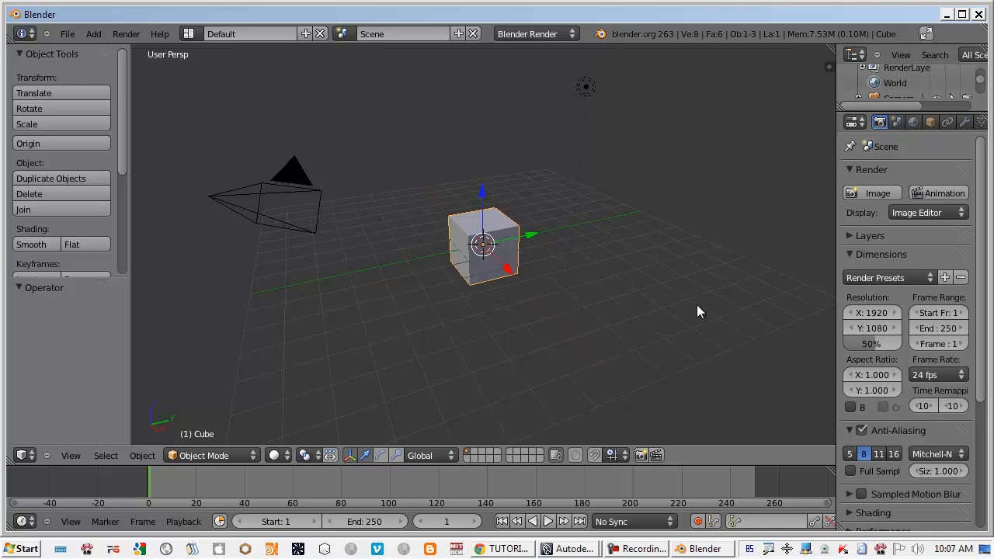
pyautogui.moveTo(837, 273)
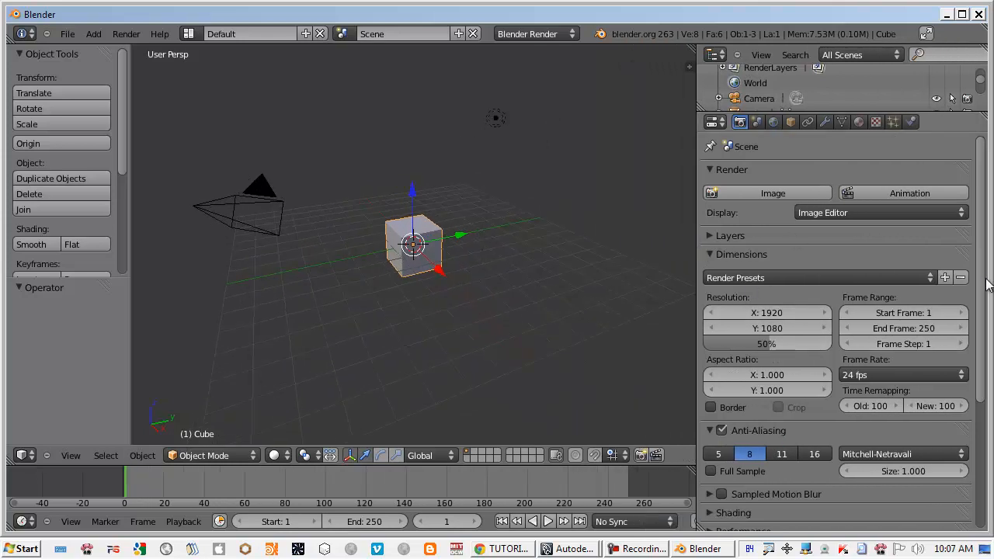
# Scroll the Render panel to reveal 1920x1080 at 50%, frames 1–250, 24 fps.
pyautogui.scroll(-3)
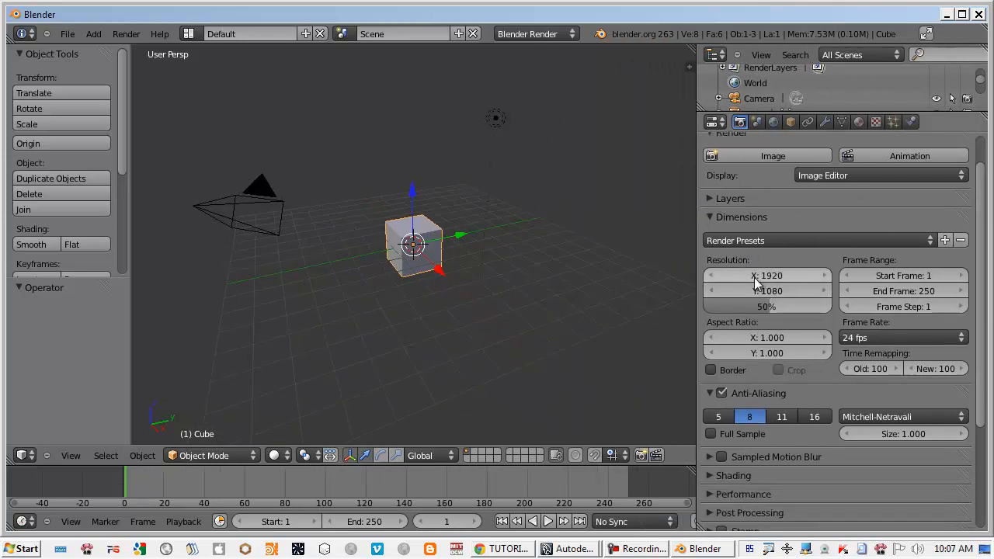
# Set the render resolution to 1280×720 at 100% and End Frame to 200.
pyautogui.click(766, 275)
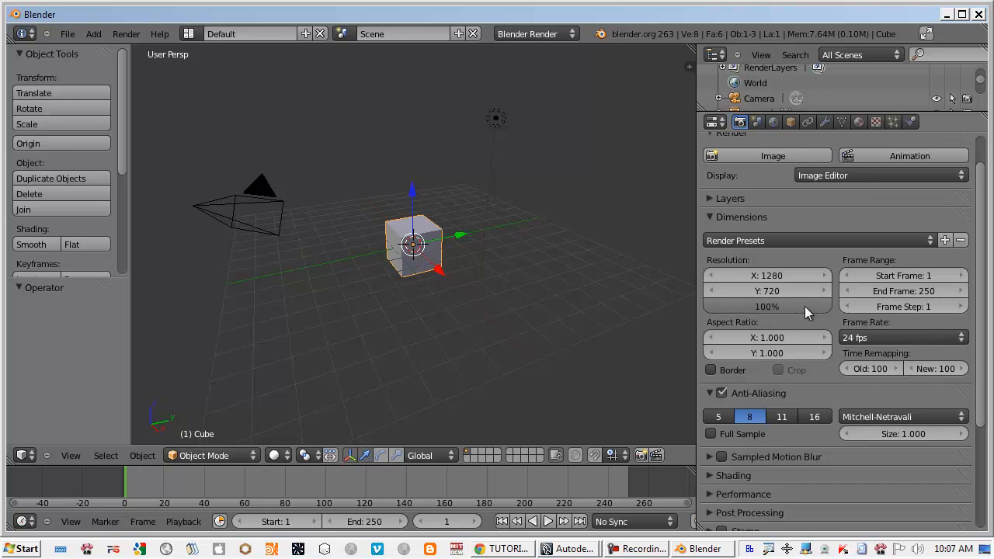
pyautogui.click(903, 290)
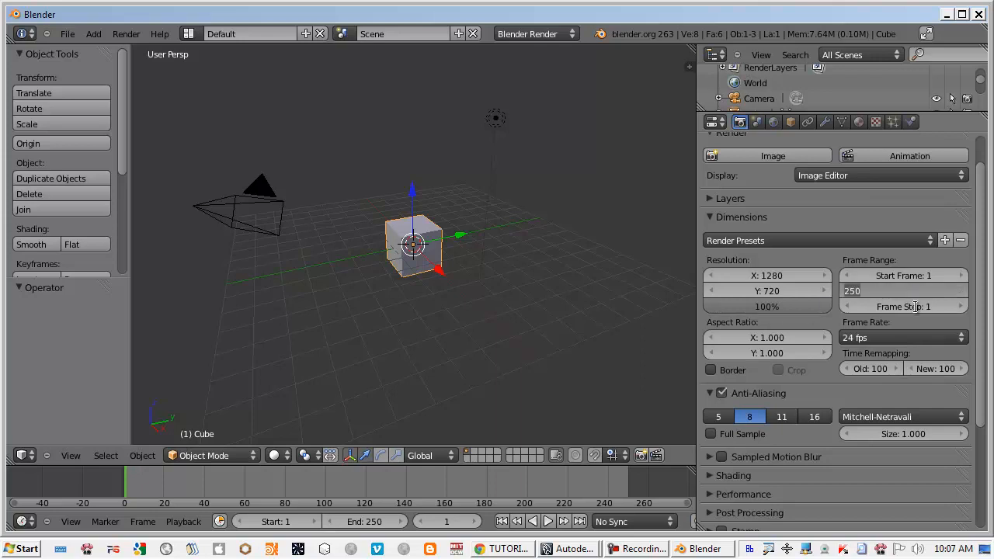
pyautogui.write('200')
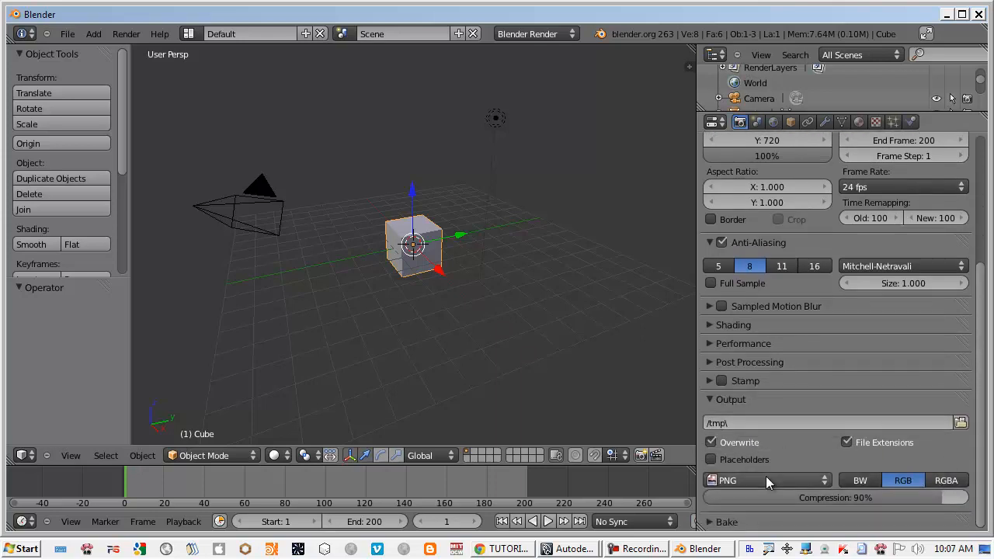
# Set output to H.264 with an H.264 encoding format and MP3 audio.
pyautogui.click(765, 480)
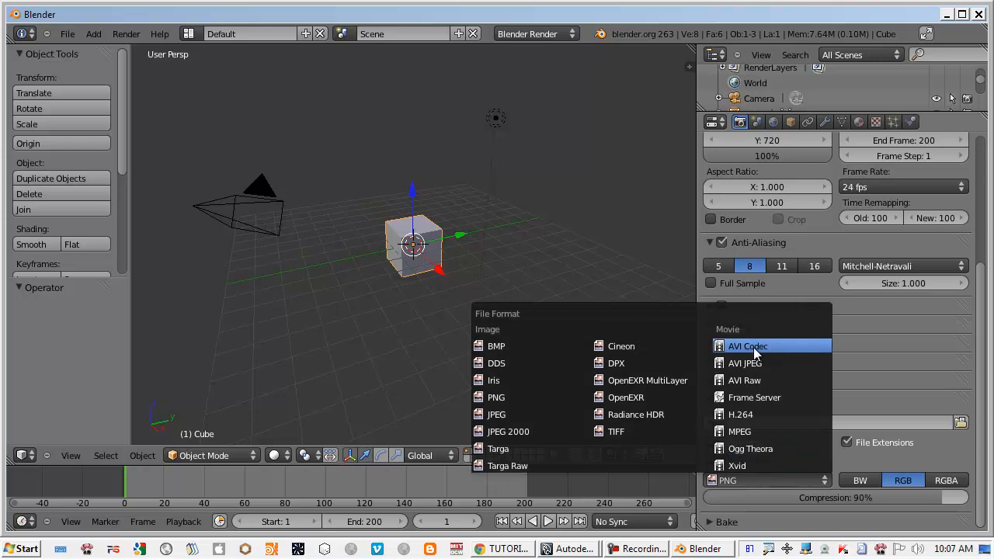
pyautogui.moveTo(750, 414)
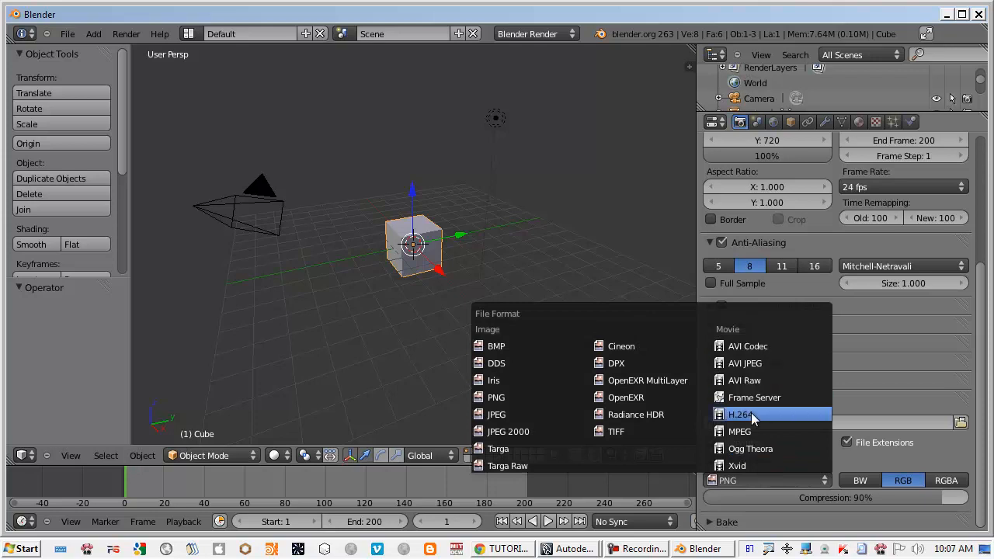
pyautogui.click(741, 414)
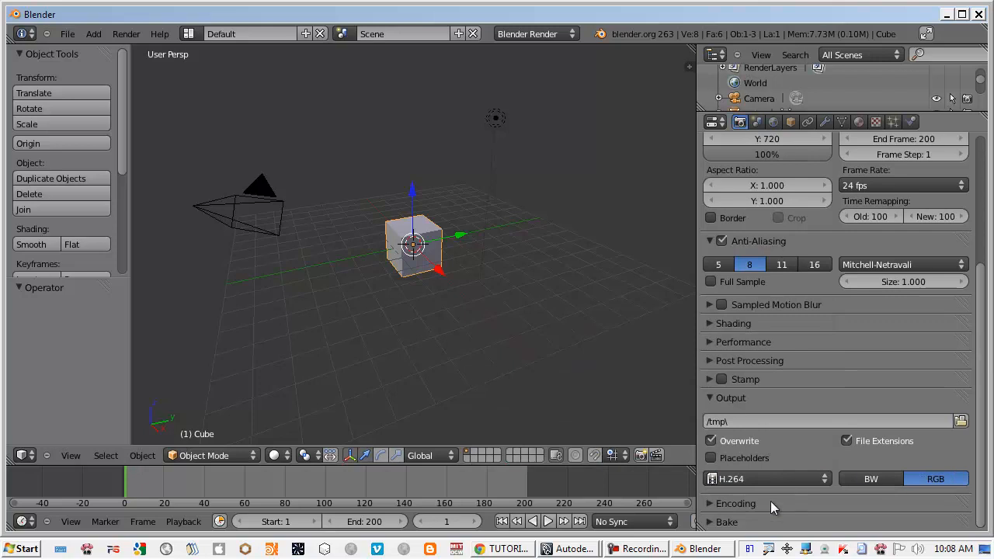
pyautogui.click(735, 503)
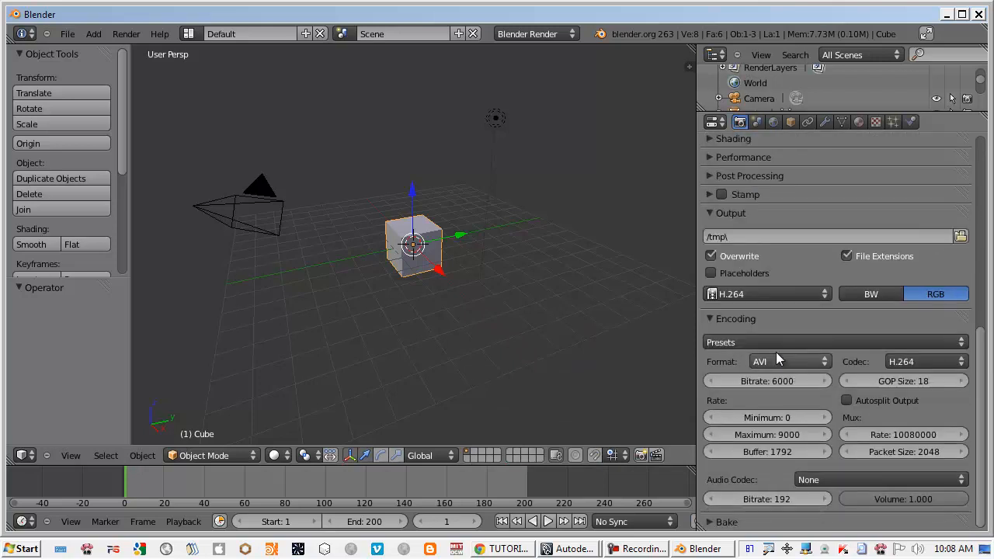
pyautogui.click(790, 361)
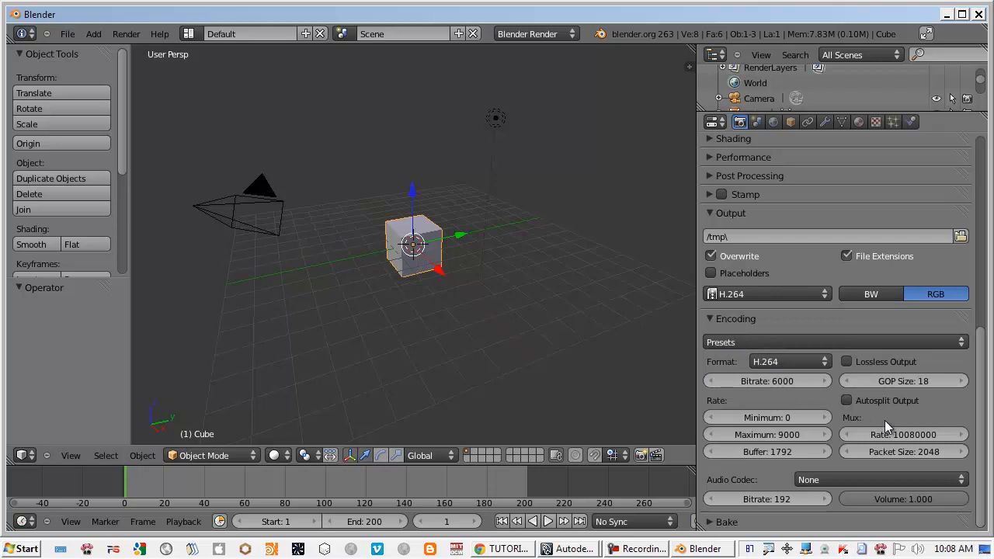
pyautogui.click(882, 479)
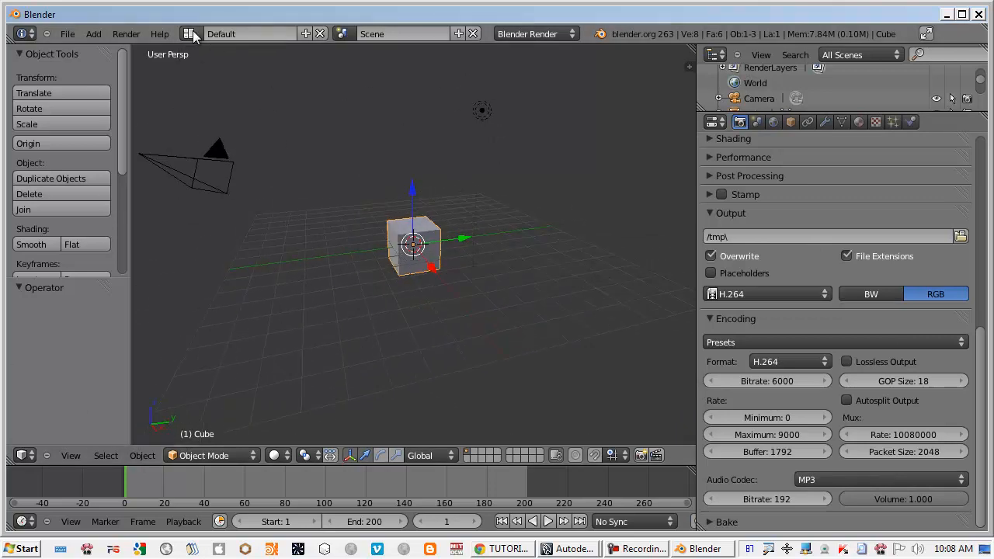
# Choose the Video Editing screen layout from the header dropdown.
pyautogui.click(190, 34)
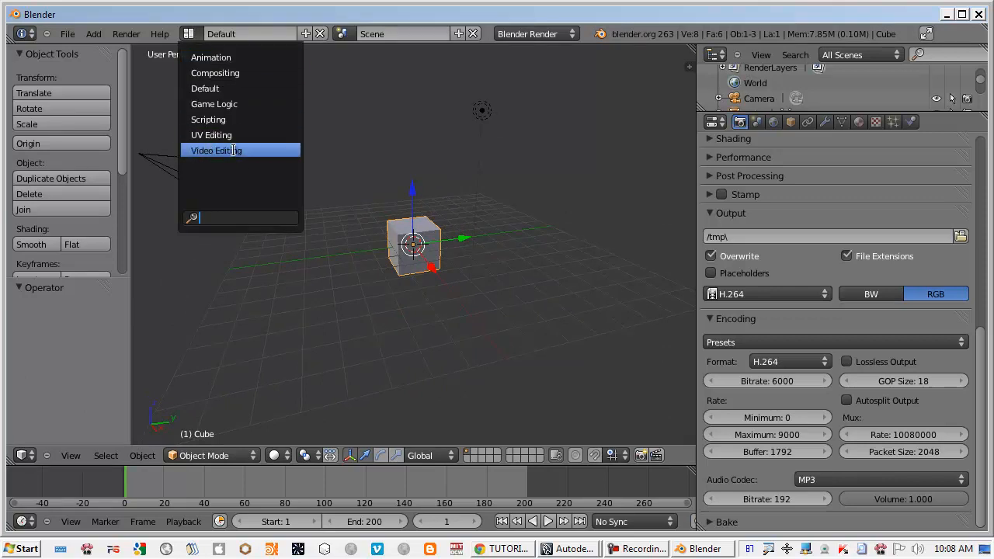
pyautogui.click(216, 150)
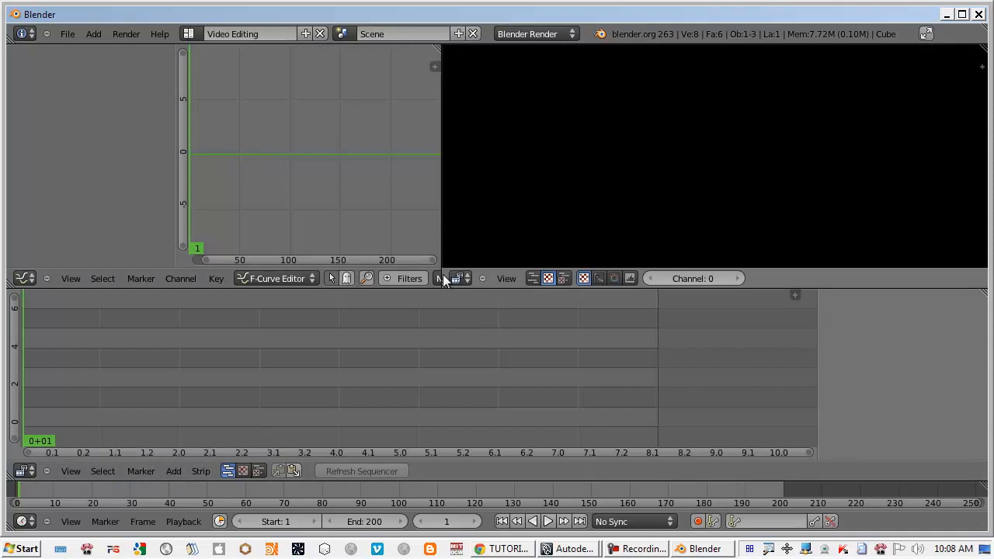
pyautogui.moveTo(245, 218)
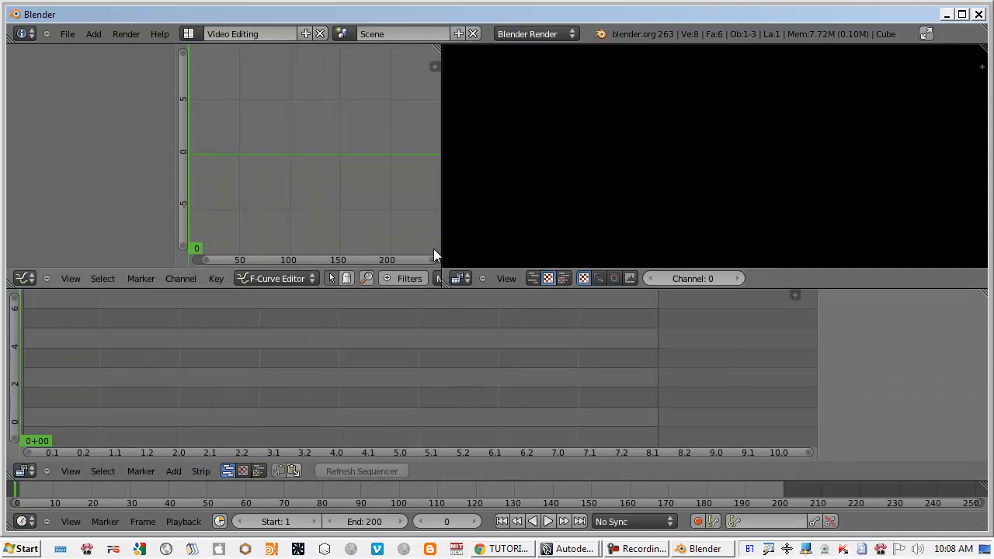
pyautogui.moveTo(315, 195)
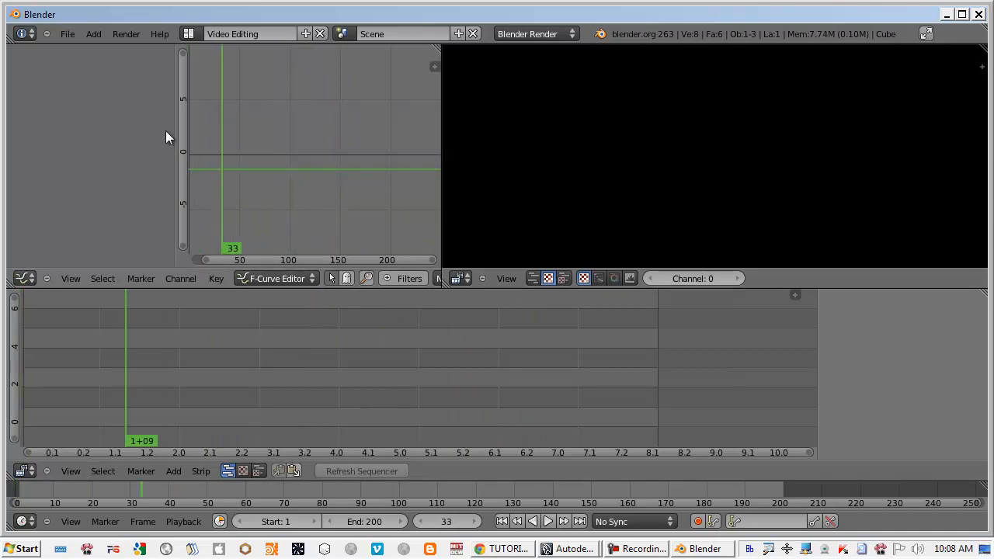
pyautogui.moveTo(437, 243)
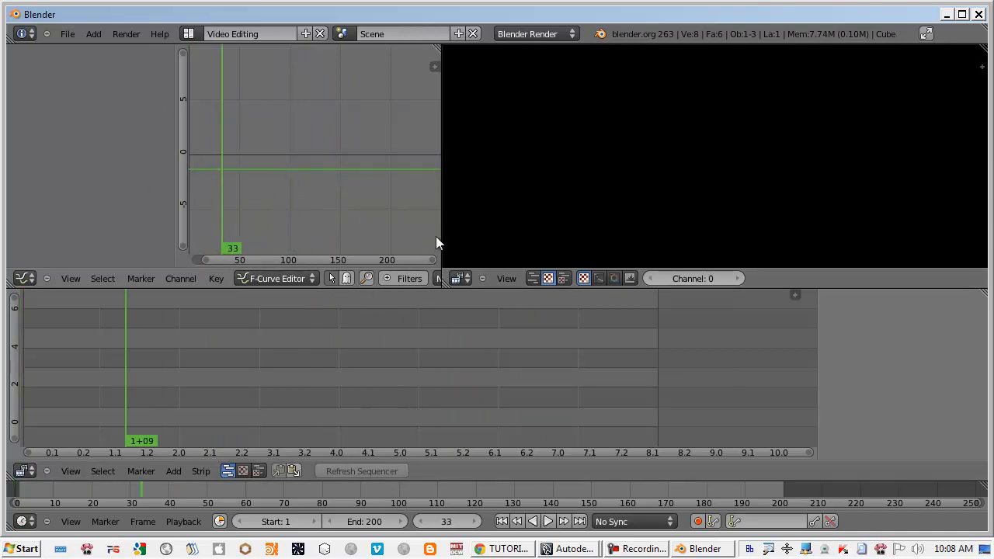
pyautogui.moveTo(446, 285)
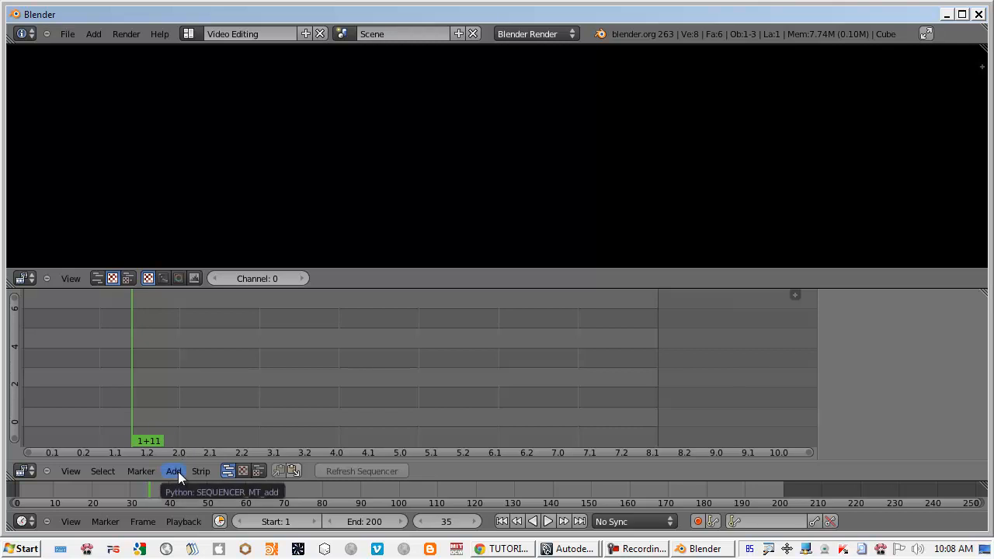
# Add camera_002.avi from the Desktop as a movie strip in the sequencer.
pyautogui.click(173, 471)
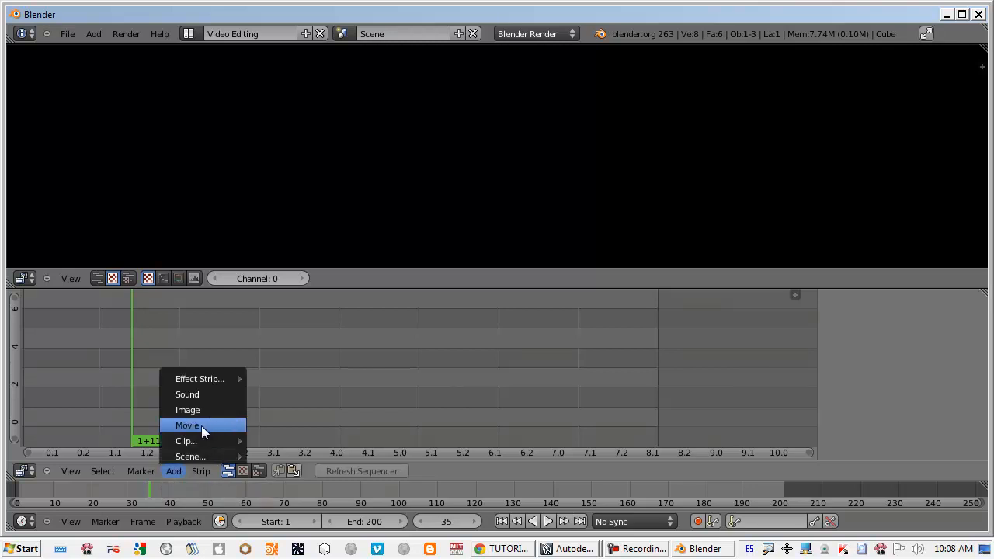
pyautogui.click(188, 425)
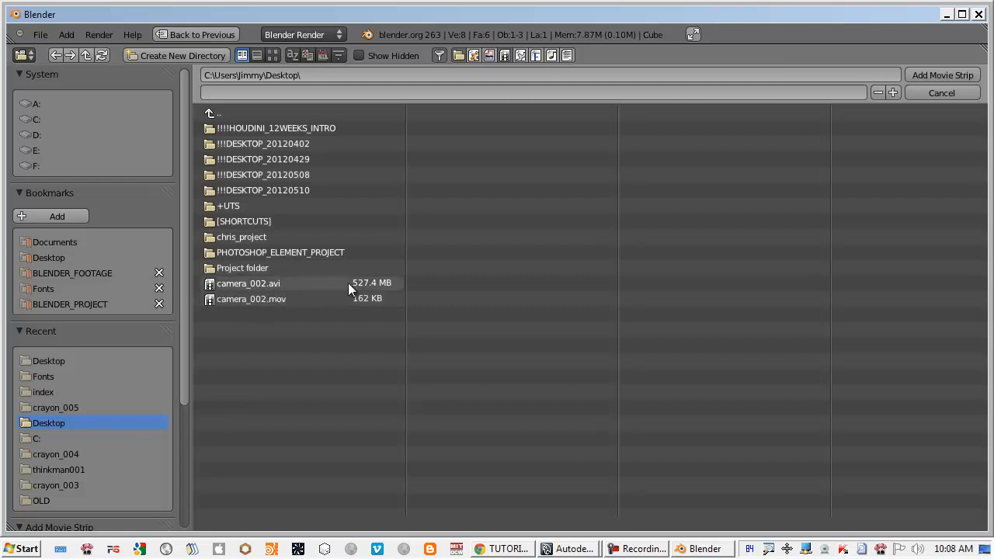
pyautogui.click(248, 283)
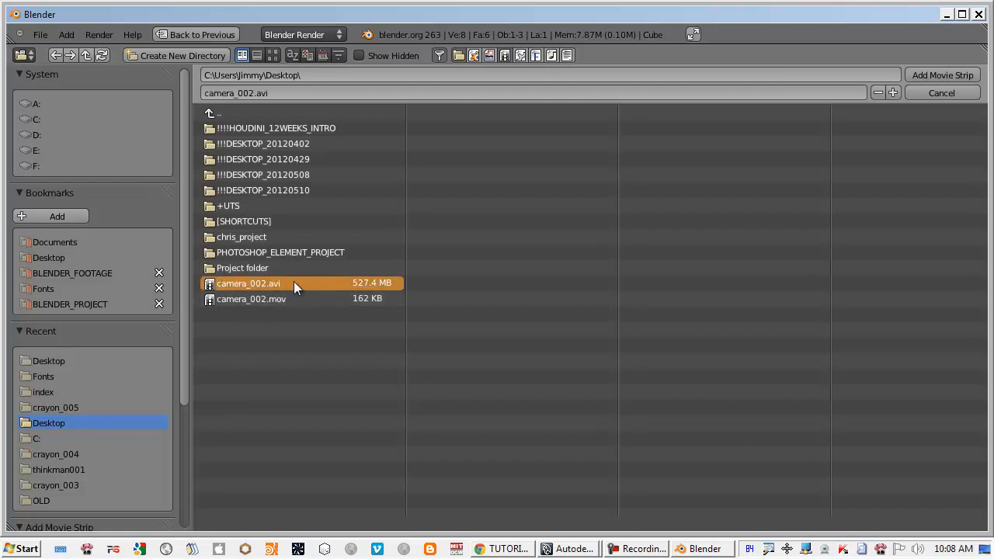
pyautogui.click(942, 75)
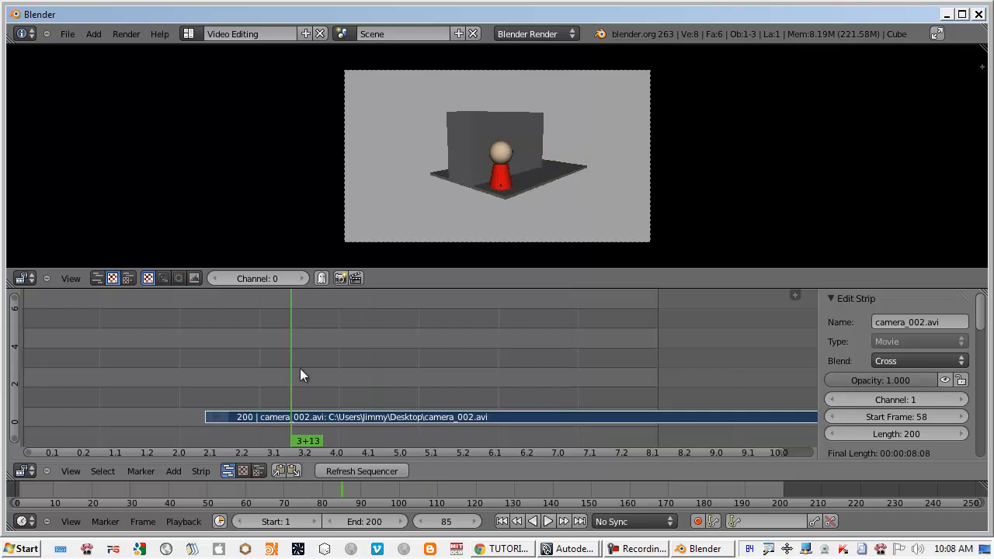
pyautogui.moveTo(414, 420)
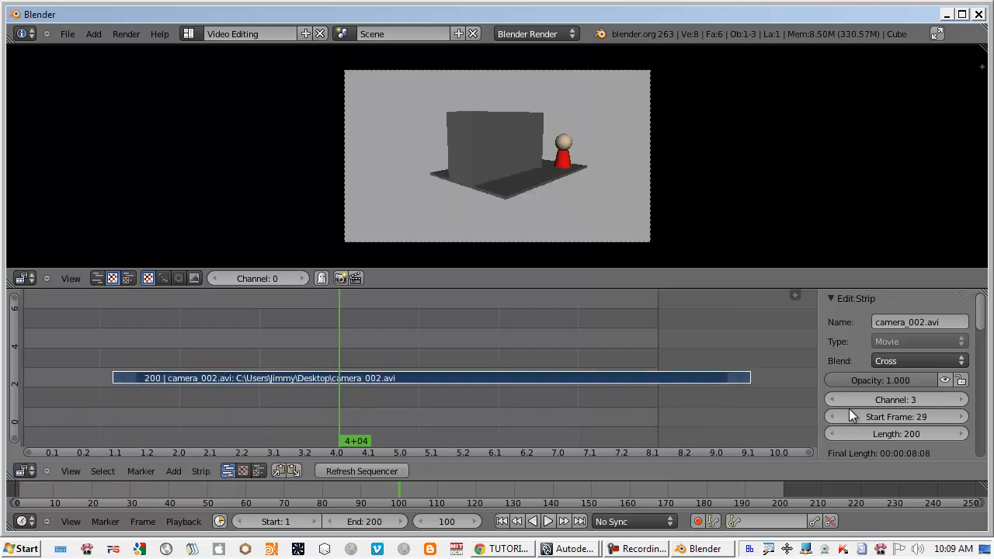
# Set the camera_002 strip's start frame to 1, leaving a camera_002.001 piece on a higher channel.
pyautogui.click(896, 416)
pyautogui.write('1')
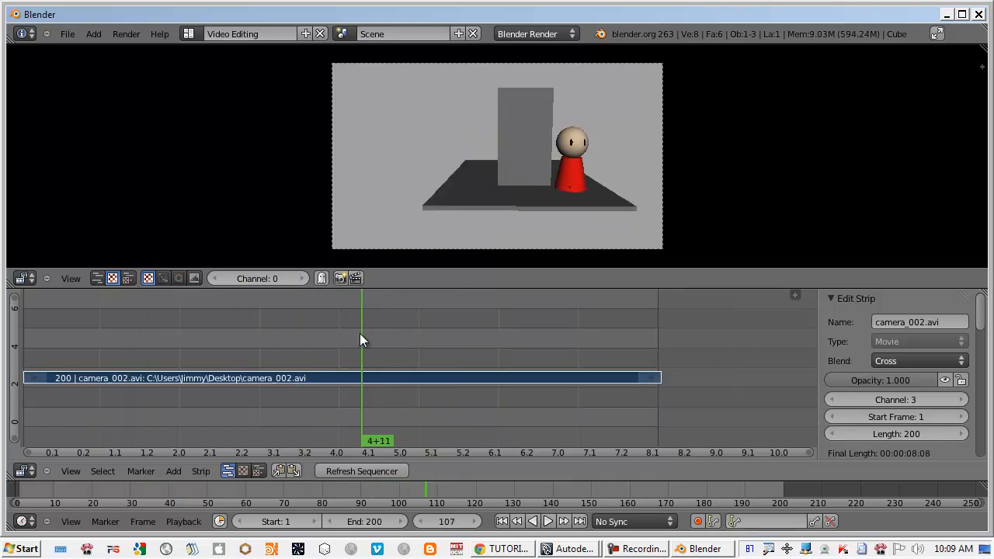
pyautogui.click(201, 471)
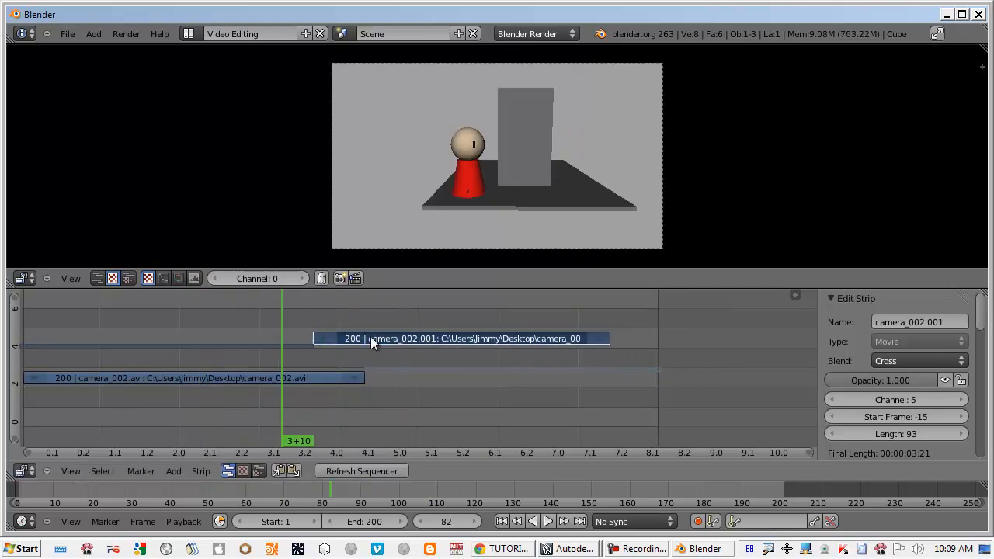
# Erase the camera_002.001 strip, keeping the 200-frame camera_002.avi strip.
pyautogui.press('x')
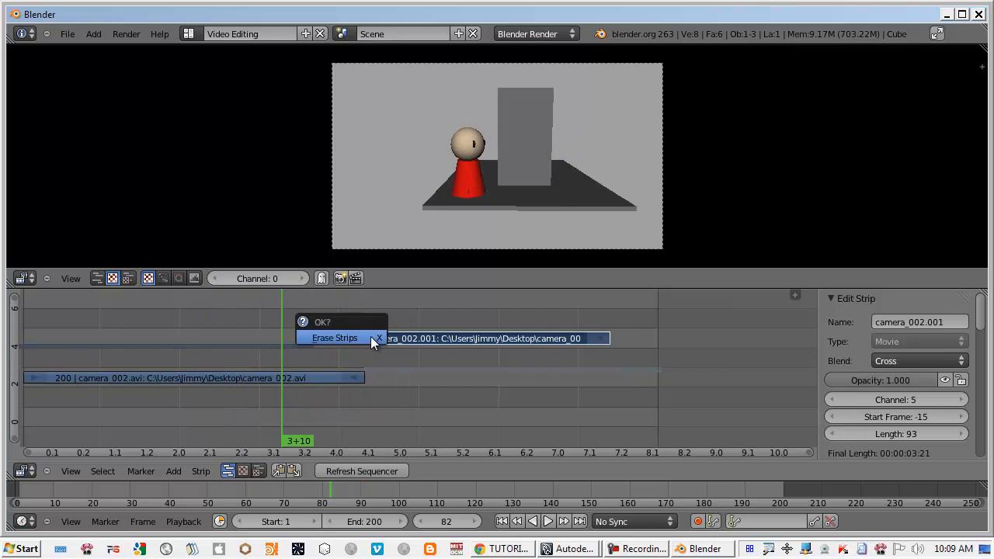
pyautogui.click(334, 338)
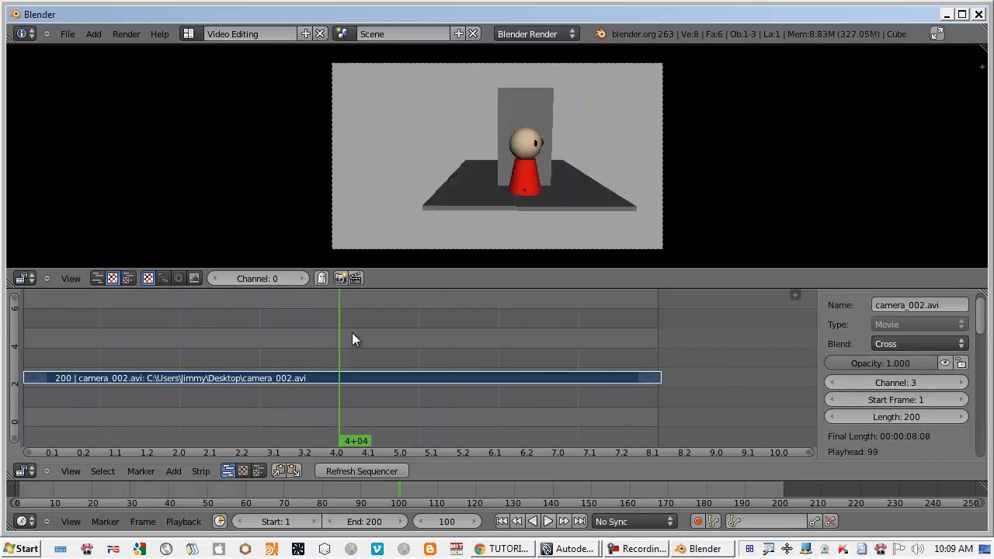
pyautogui.click(173, 471)
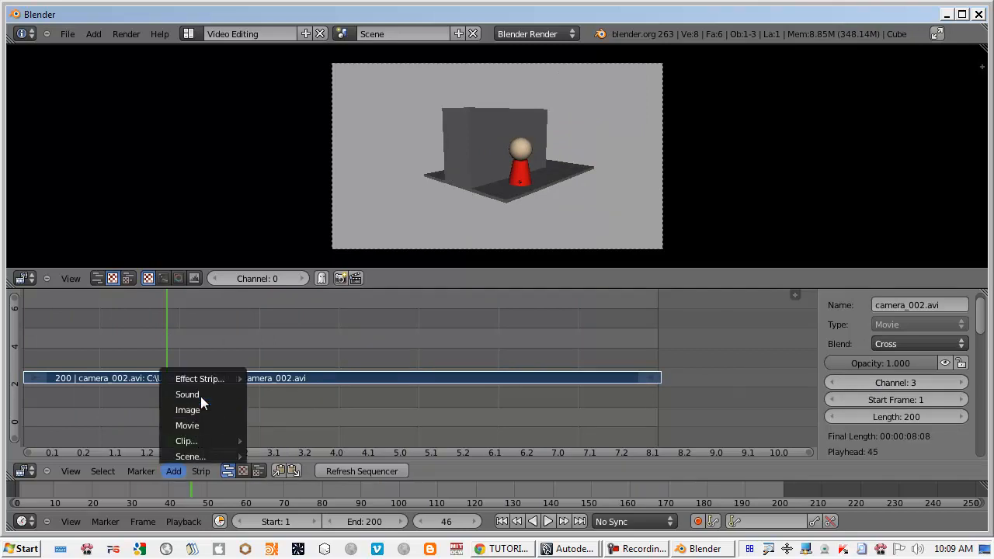
pyautogui.moveTo(187, 395)
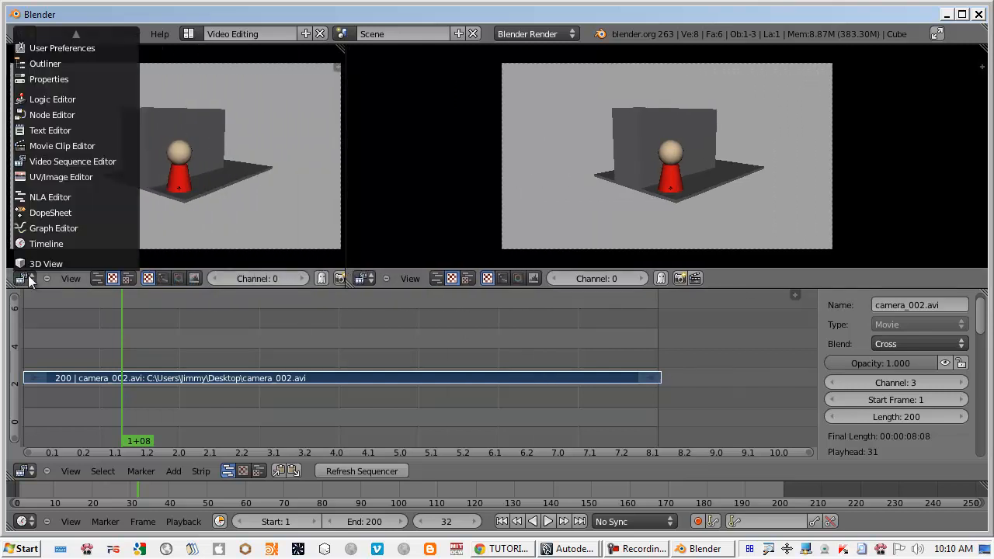
pyautogui.moveTo(62, 48)
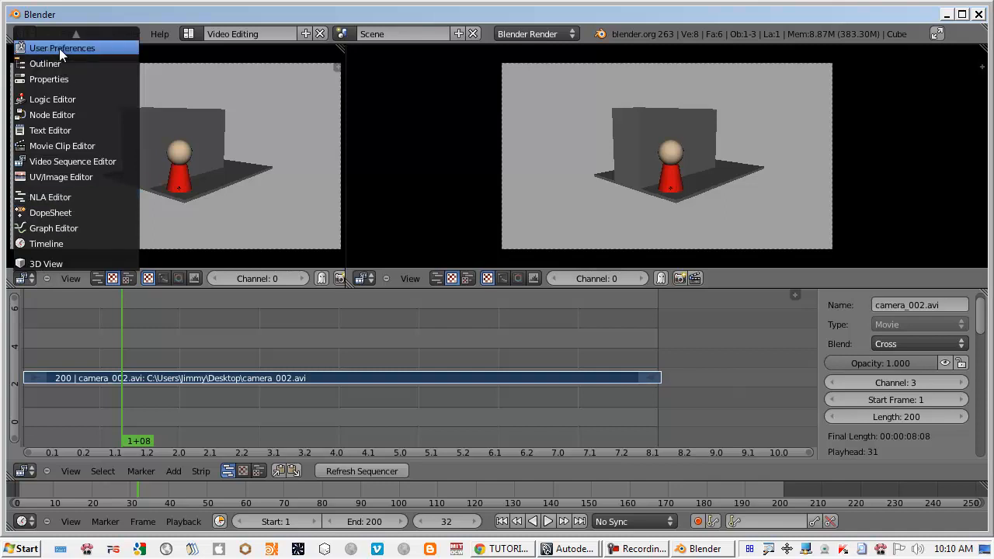
# Show render properties in the left area and render the animation through frame 200.
pyautogui.click(23, 54)
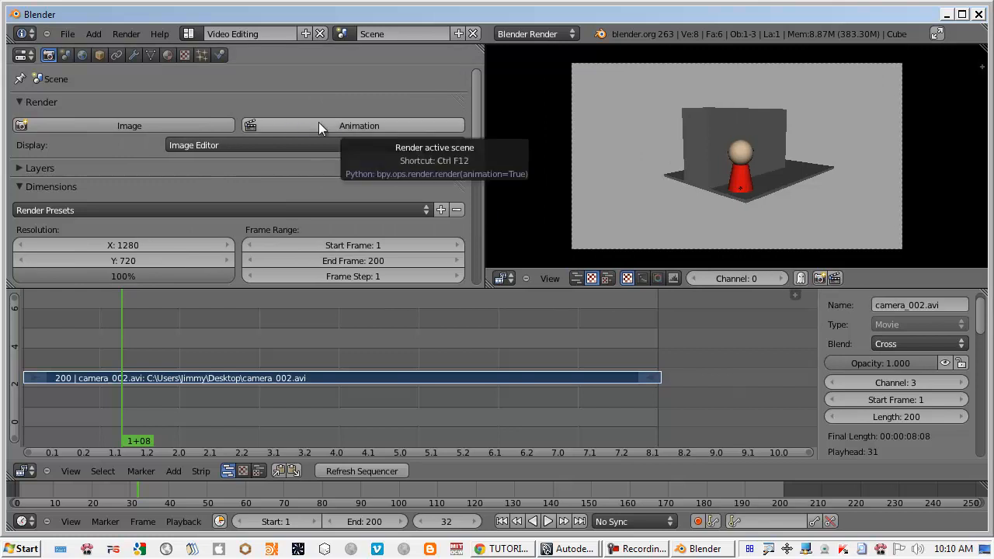
pyautogui.click(359, 125)
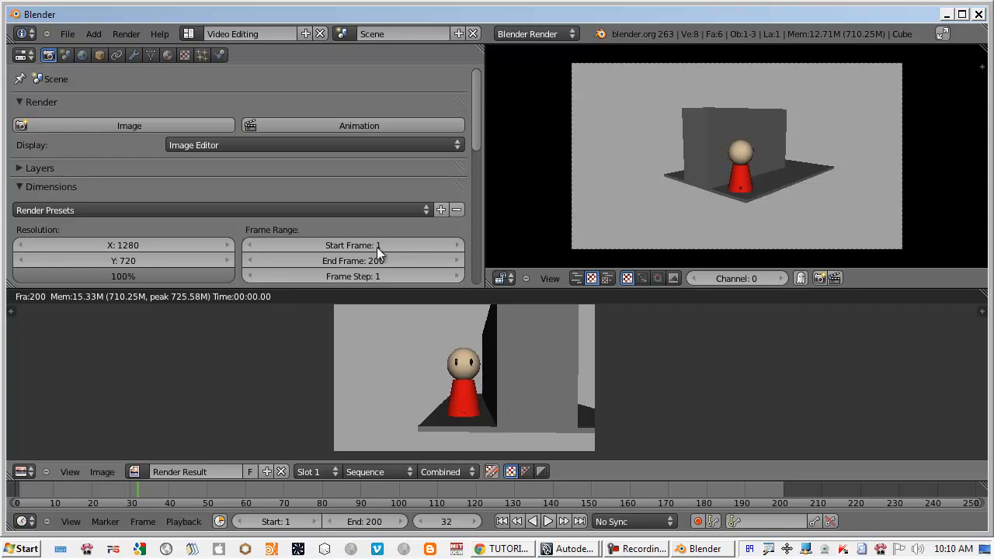
pyautogui.moveTo(496, 217)
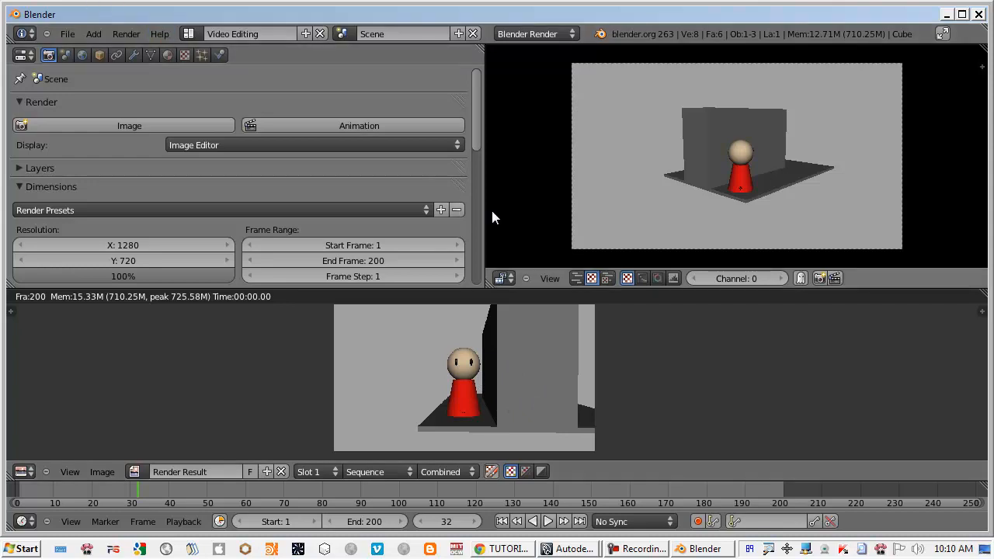
pyautogui.moveTo(454, 225)
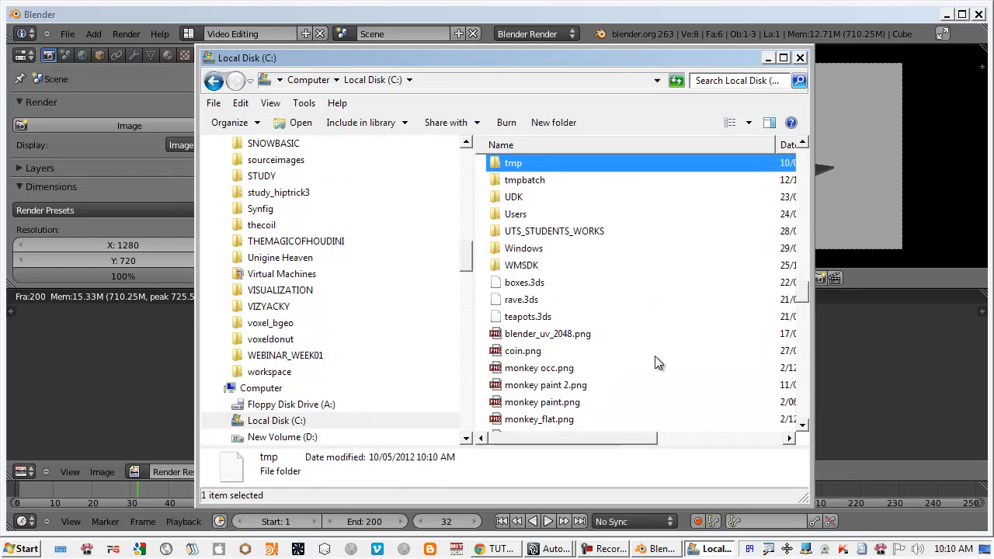
# Open C:\tmp, sort by date, and play 0001-0200.avi in The KMPlayer.
pyautogui.doubleClick(513, 162)
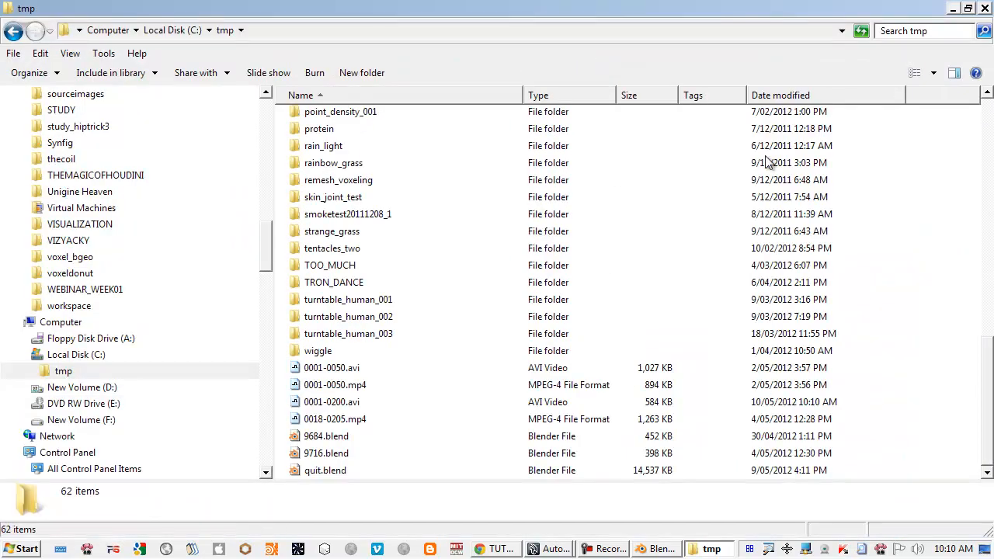
pyautogui.click(780, 95)
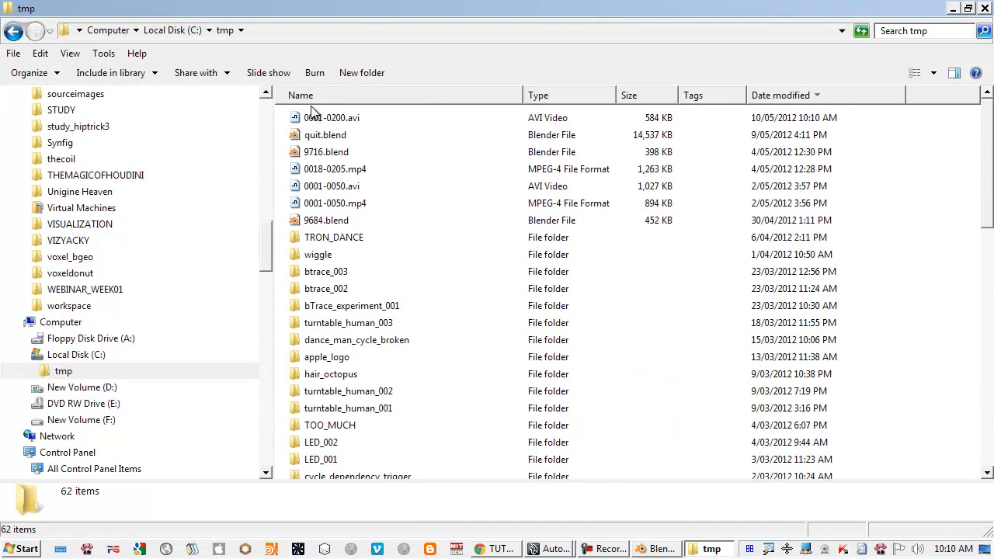
pyautogui.rightClick(331, 117)
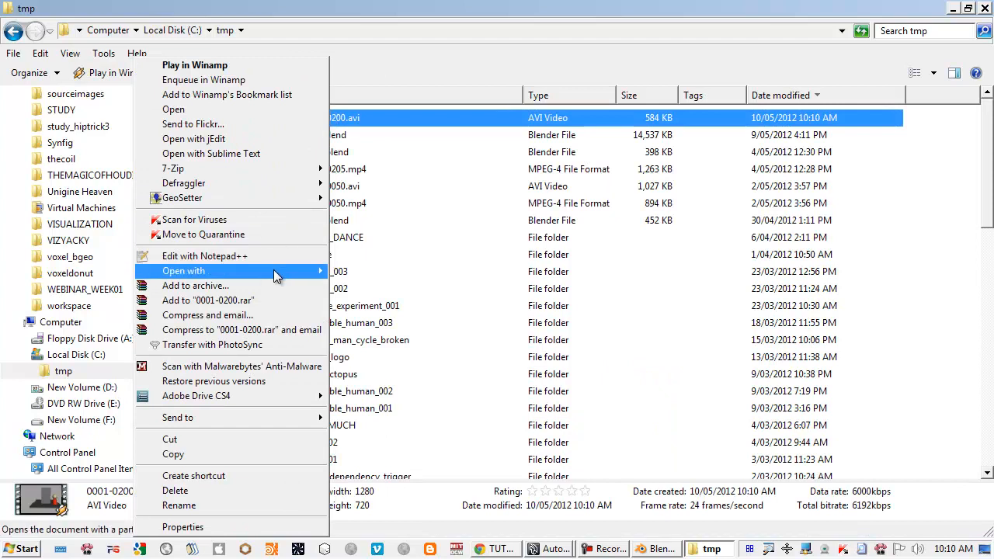
pyautogui.moveTo(184, 270)
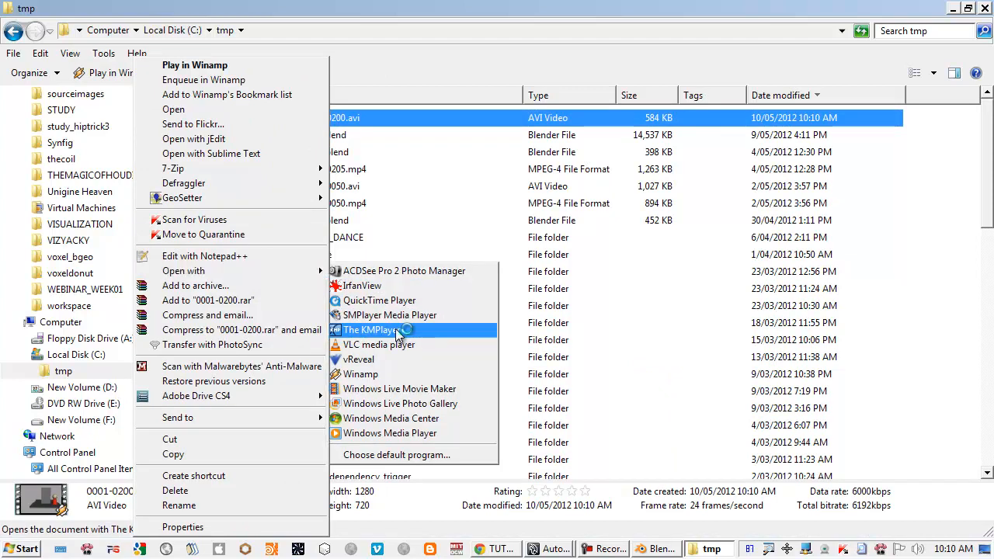
pyautogui.click(375, 329)
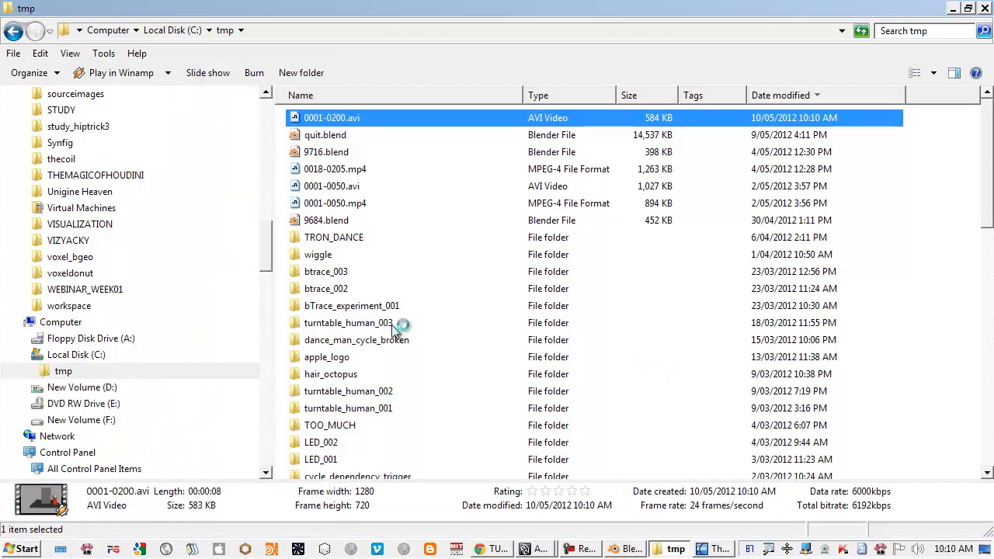
pyautogui.doubleClick(332, 117)
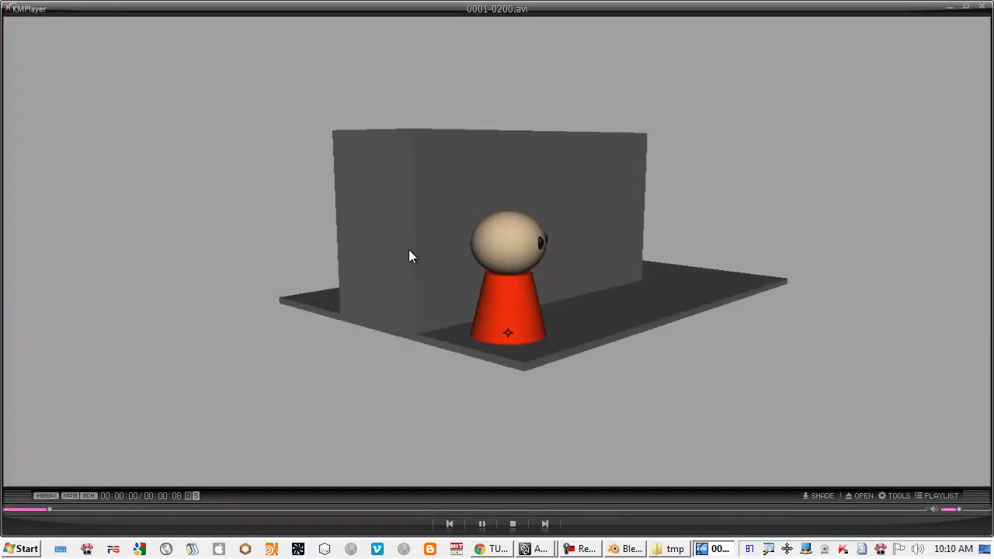